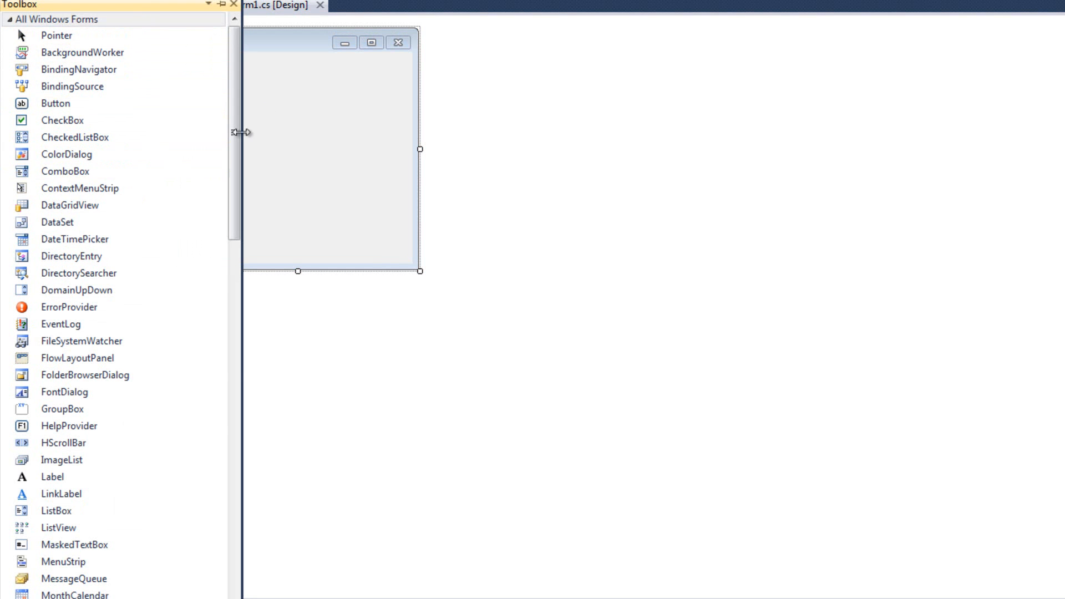
Step: Drop a TextBox from the Toolbox onto Form1 and move it near the centre
scroll(down, 3)
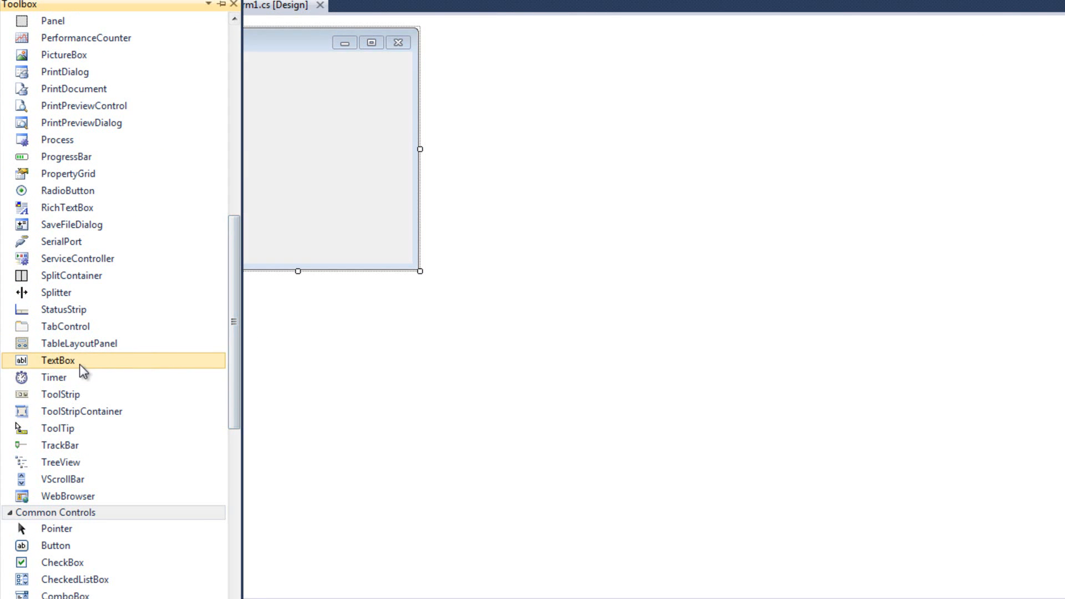
drag(58, 360, 302, 176)
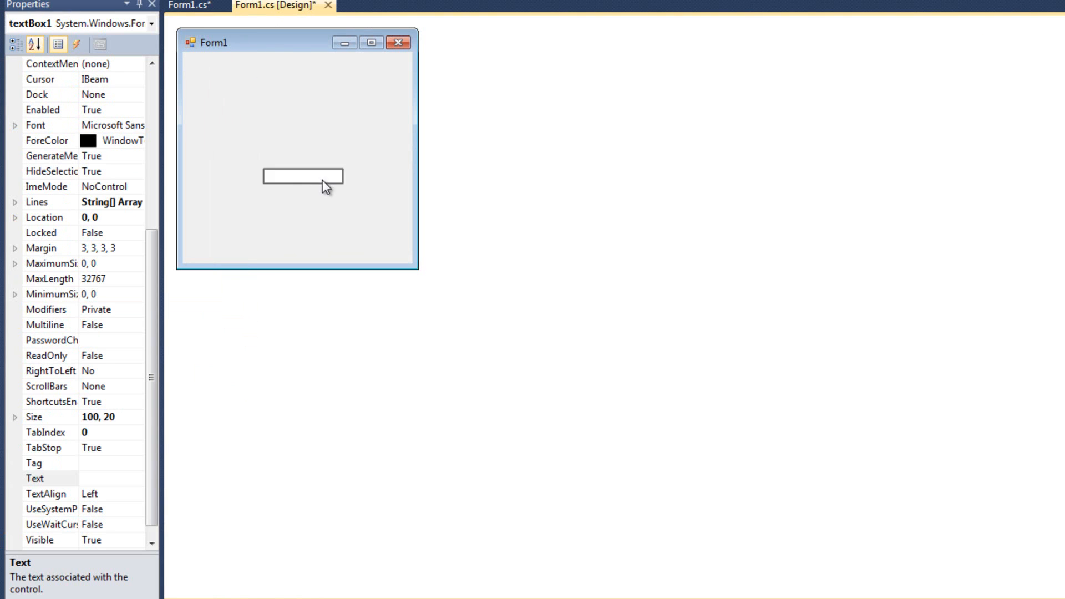
drag(303, 177, 296, 143)
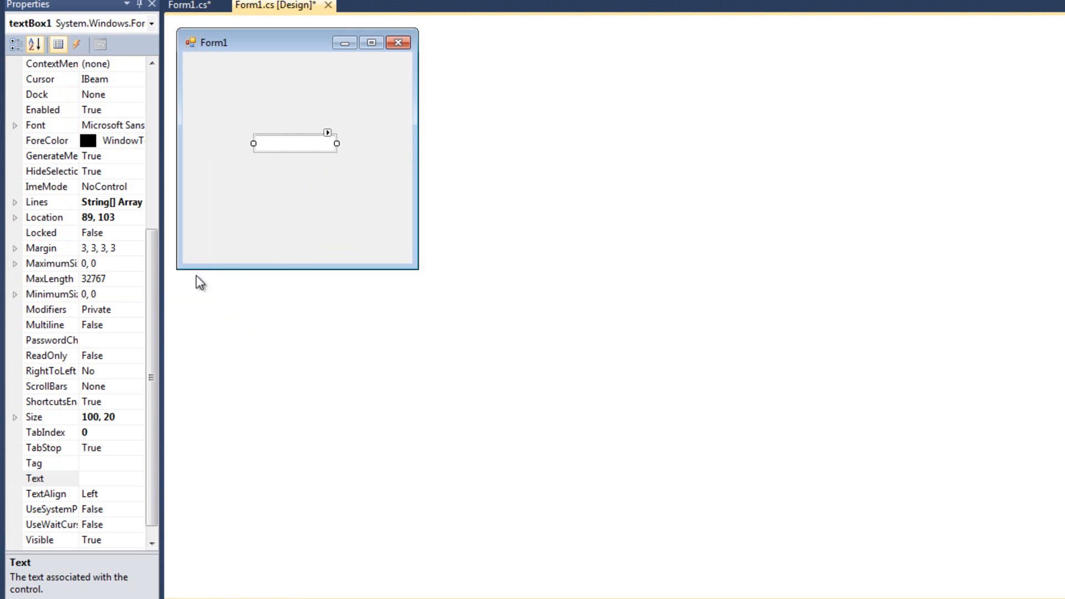
mouse_move(180, 292)
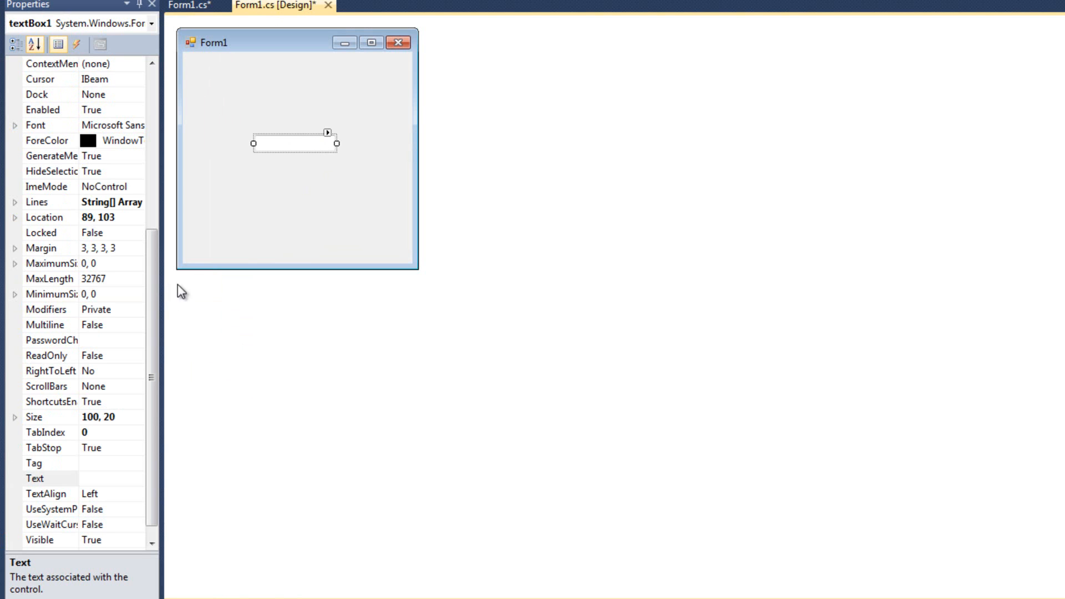
mouse_move(319, 220)
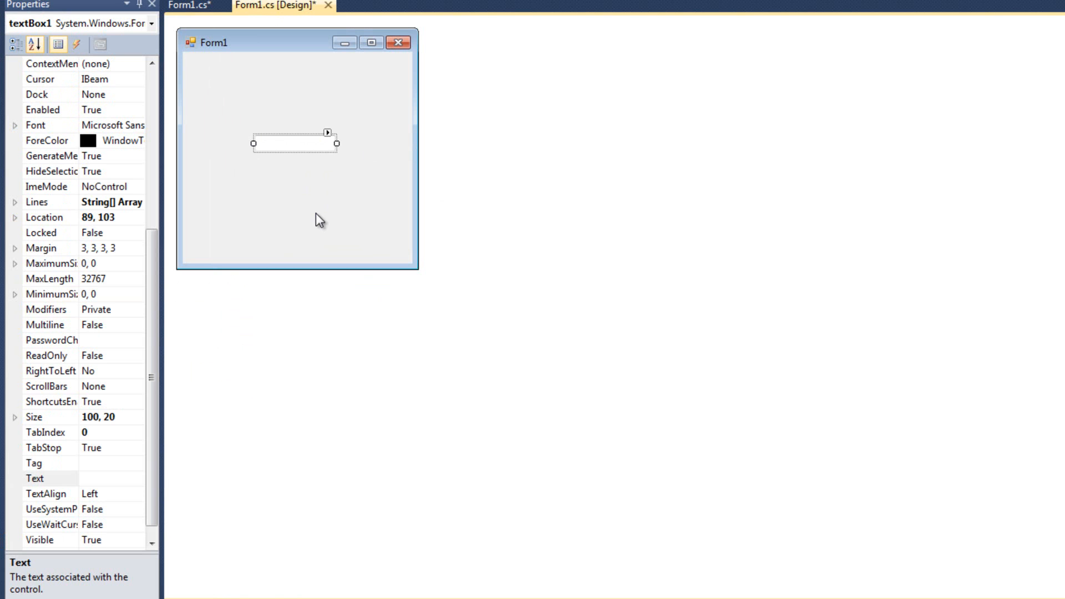
mouse_move(275, 149)
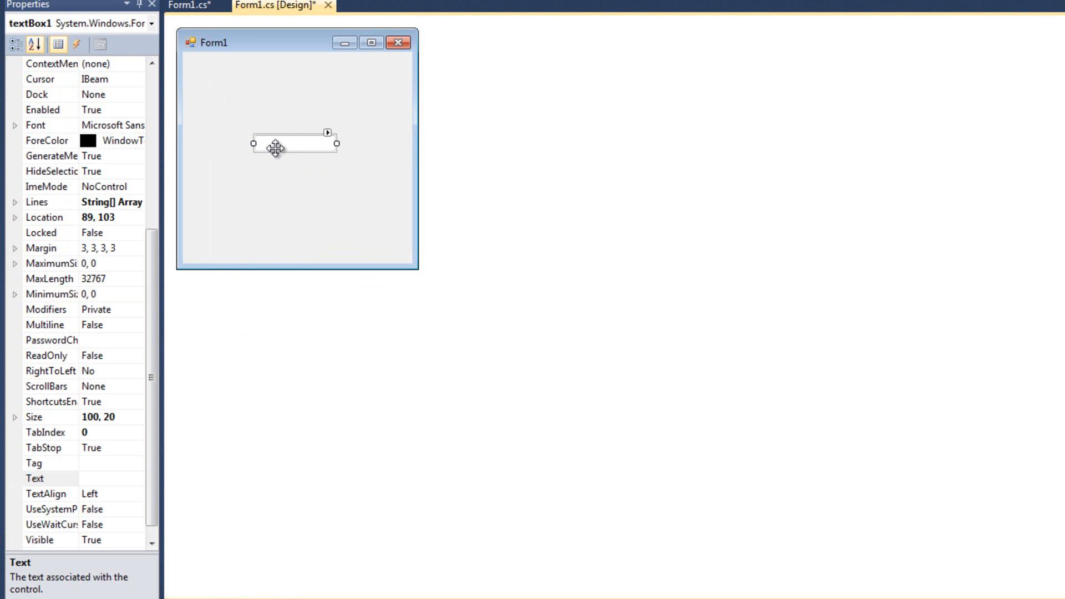
Step: Set textBox1's Dock property to Fill and close the test-run form
click(35, 45)
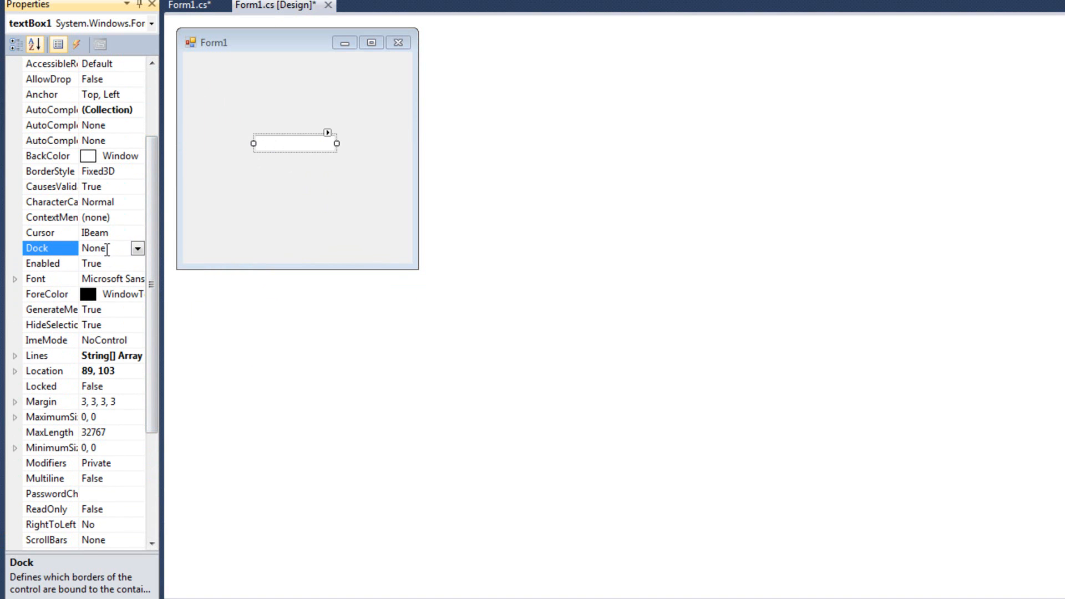
click(138, 248)
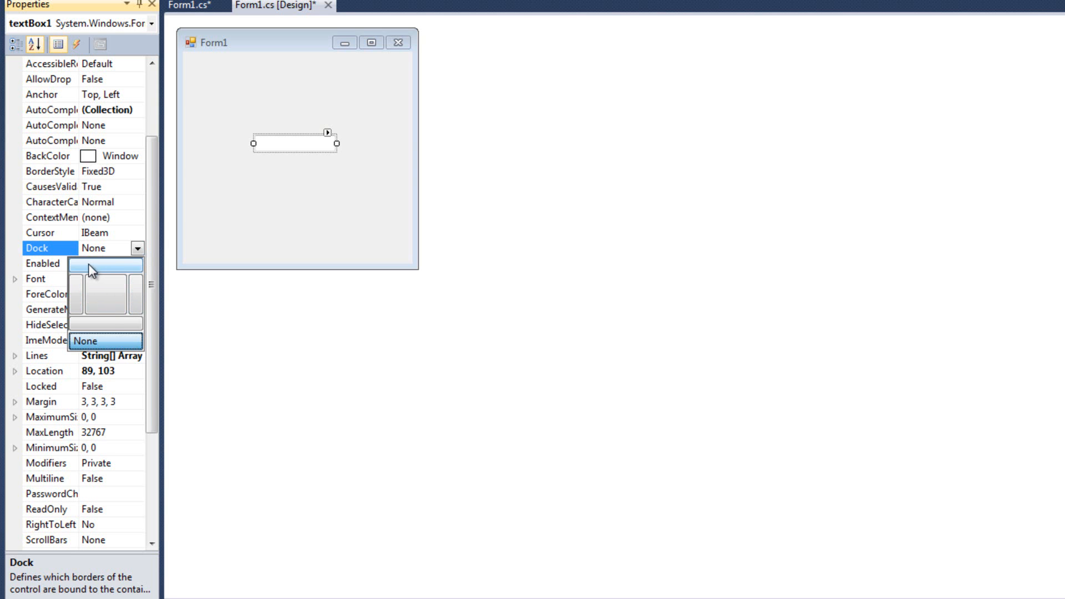
mouse_move(108, 325)
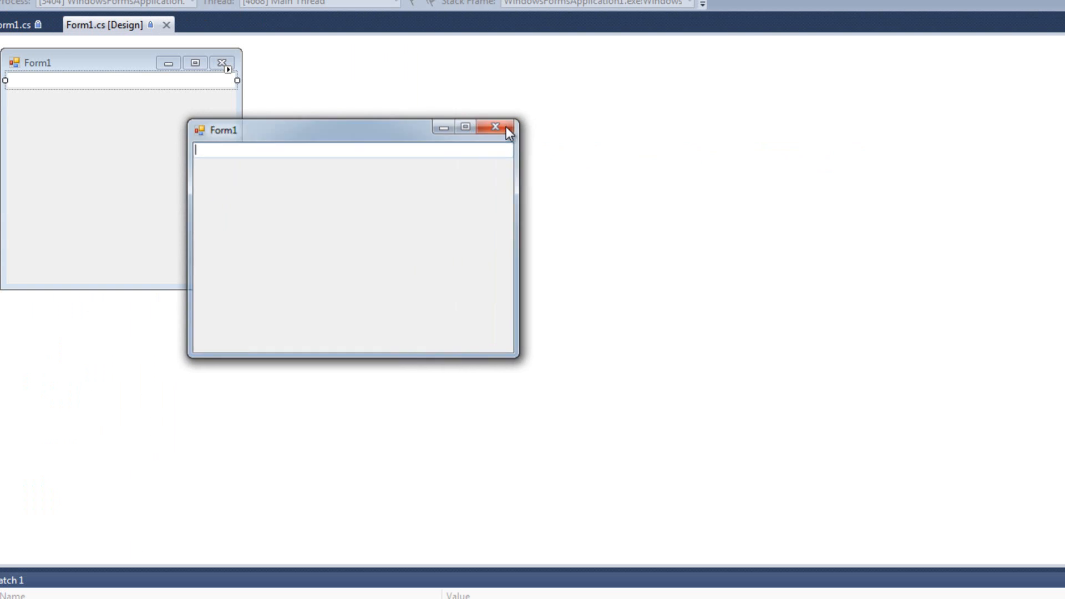
click(495, 127)
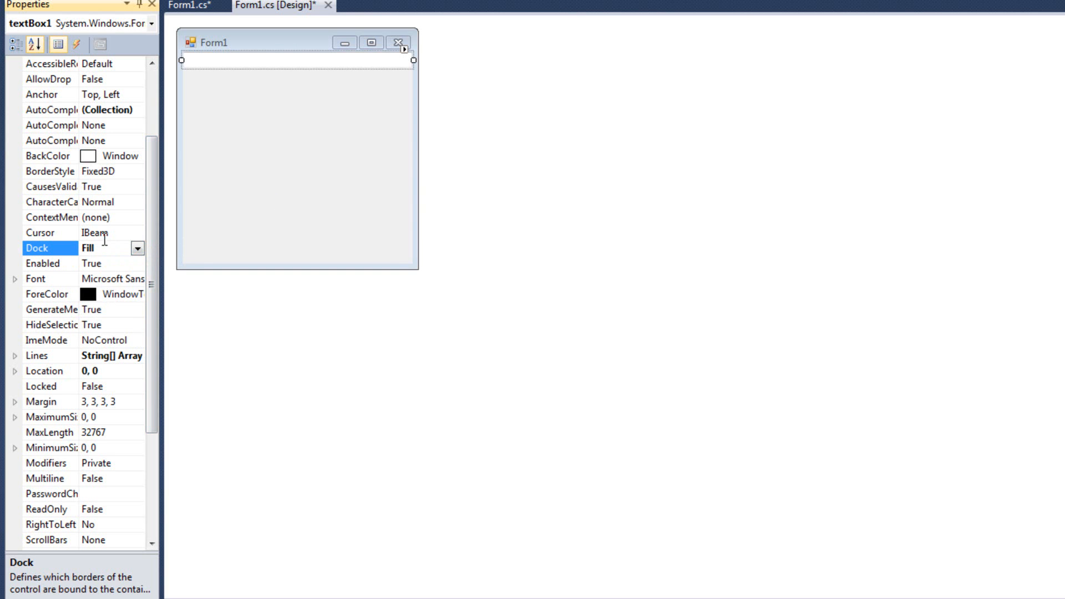
mouse_move(329, 219)
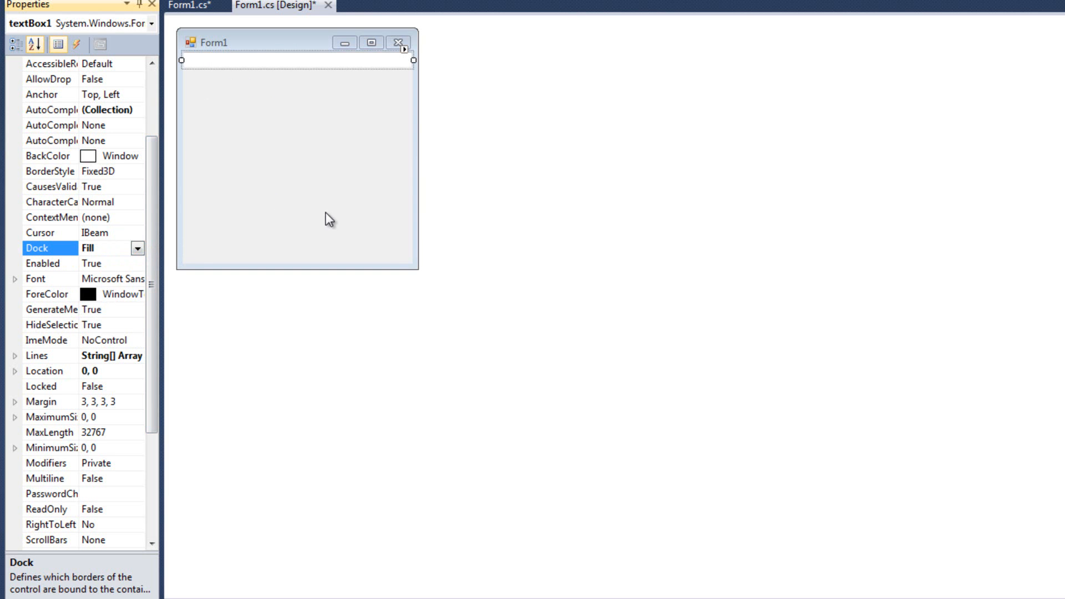
mouse_move(375, 60)
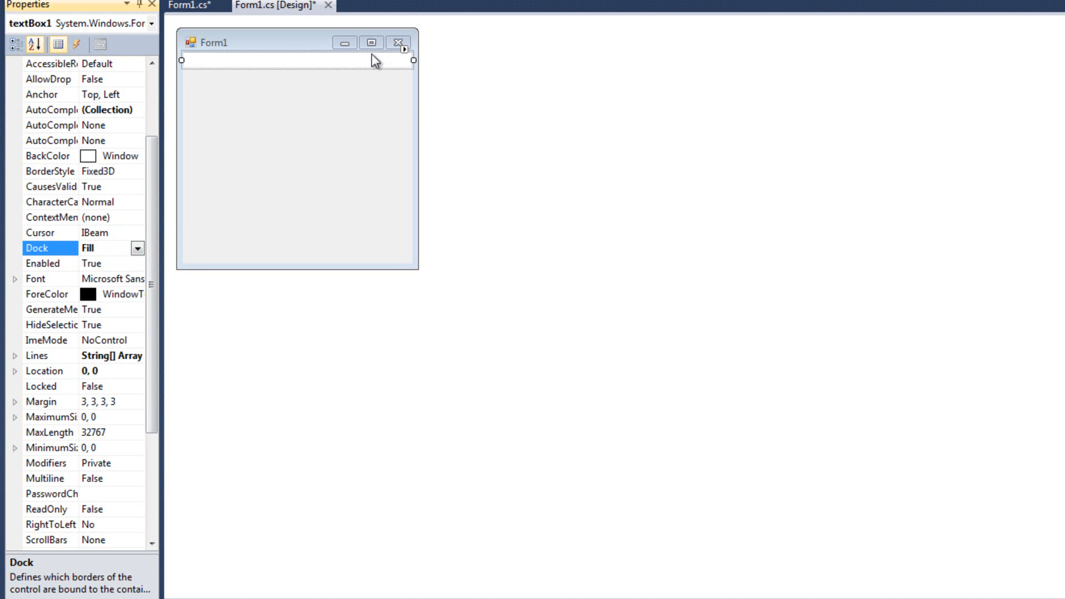
mouse_move(322, 75)
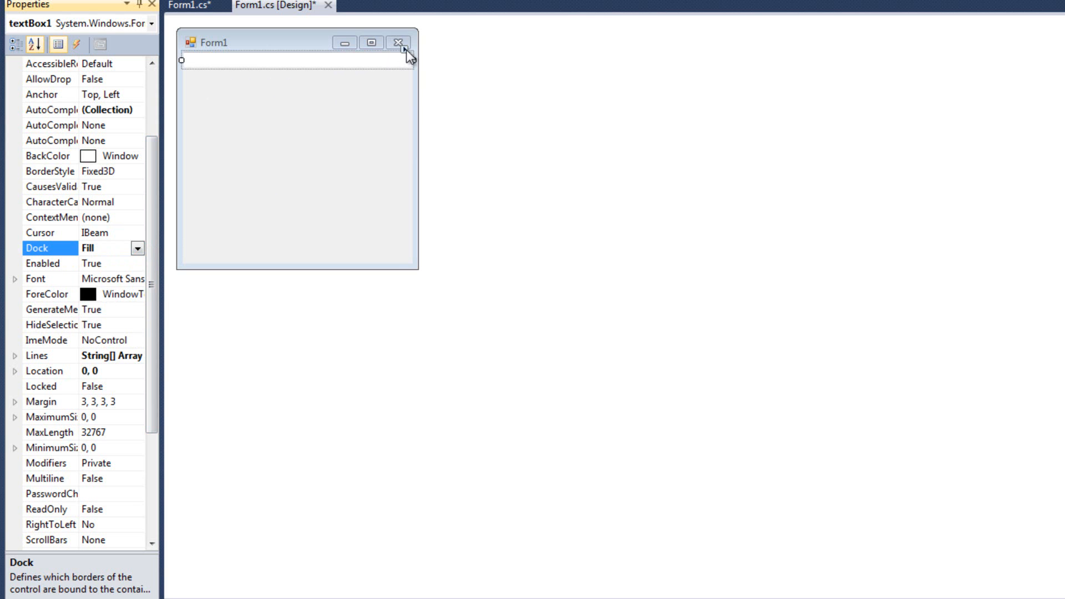
Step: Turn on MultiLine for textBox1, type 'rewgrgwre' and 'gr' while running, then close it
click(404, 60)
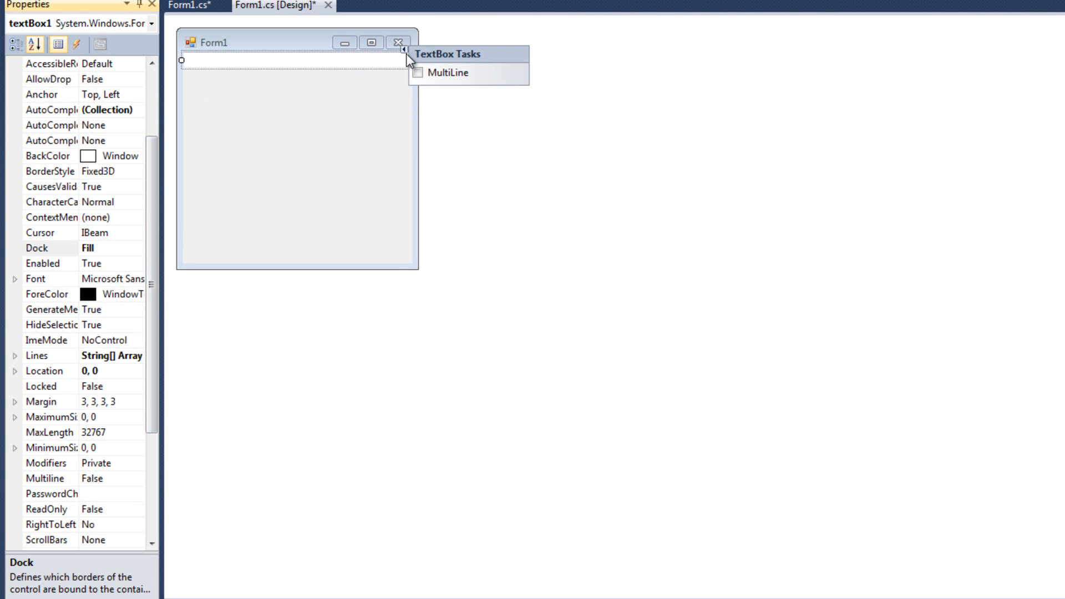
click(419, 72)
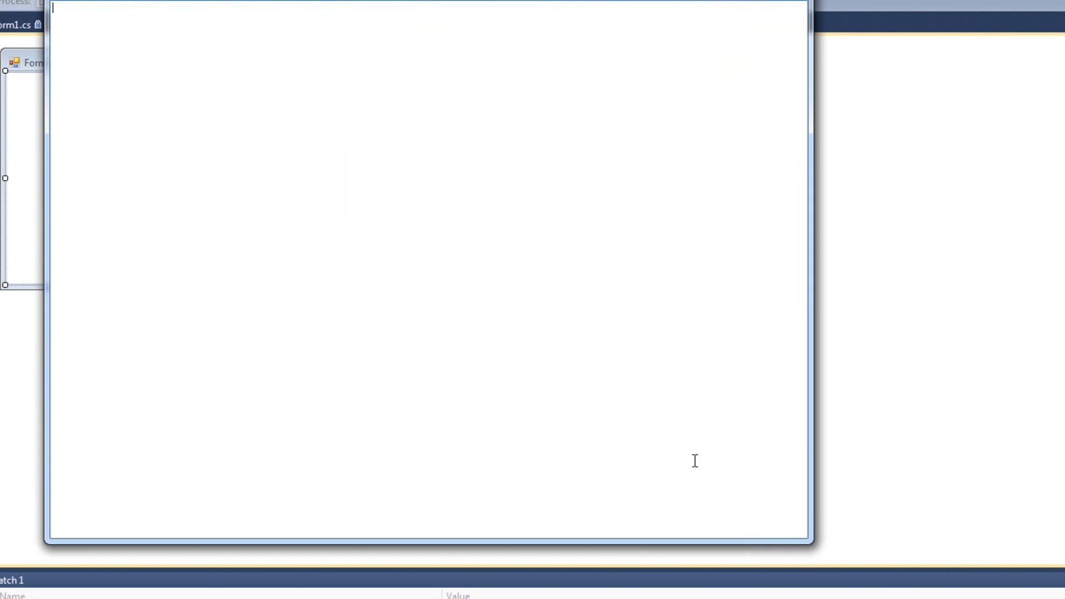
text(rewgrgwre)
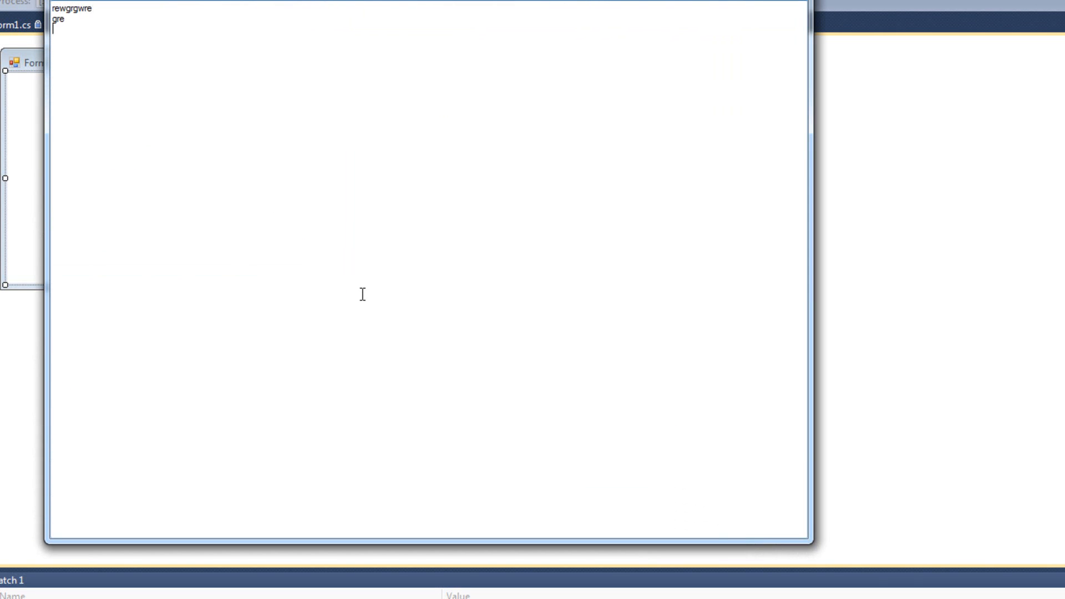
text(gr)
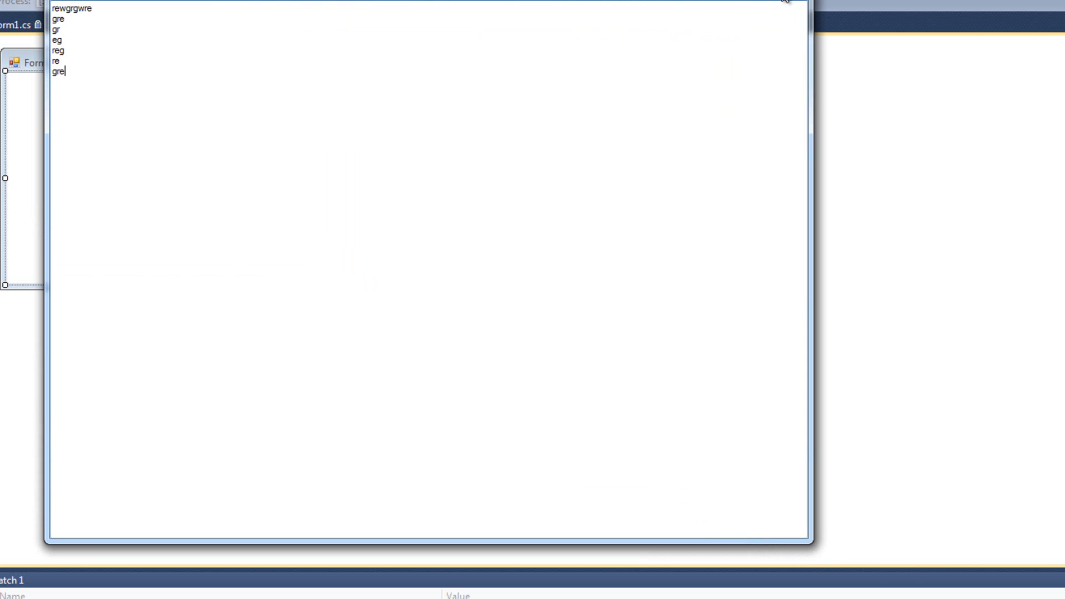
click(270, 5)
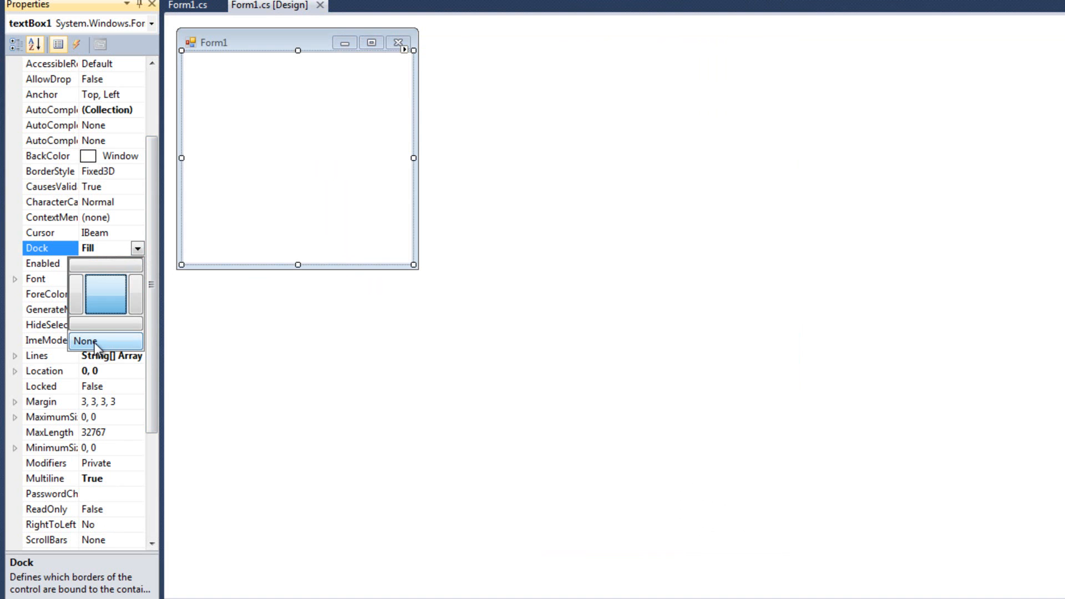
Step: Set Dock to None, move textBox1 mid-form, and make the running window taller
click(84, 339)
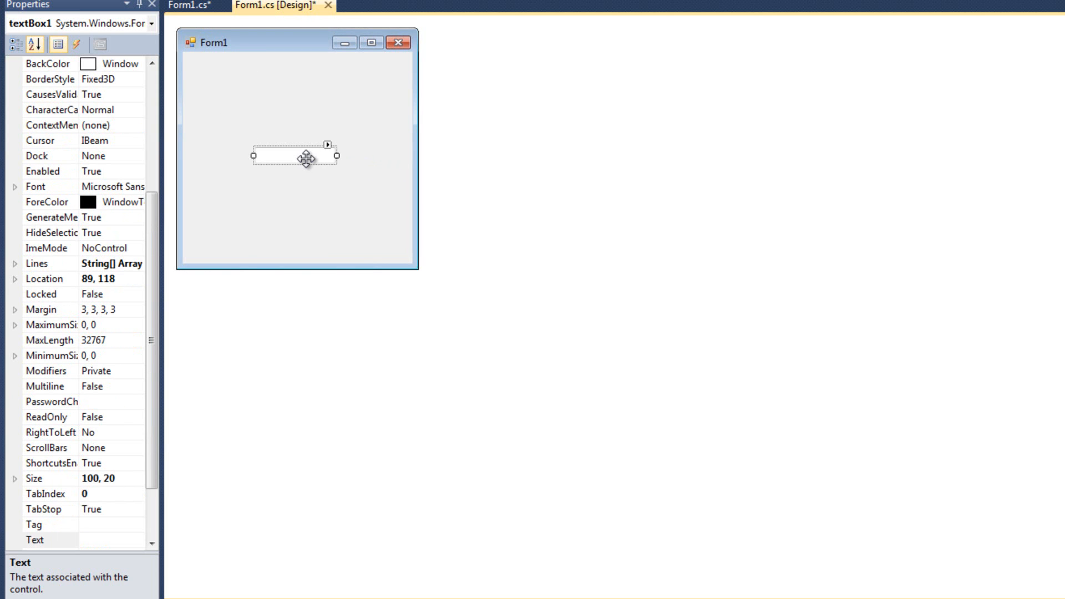
drag(306, 154, 271, 119)
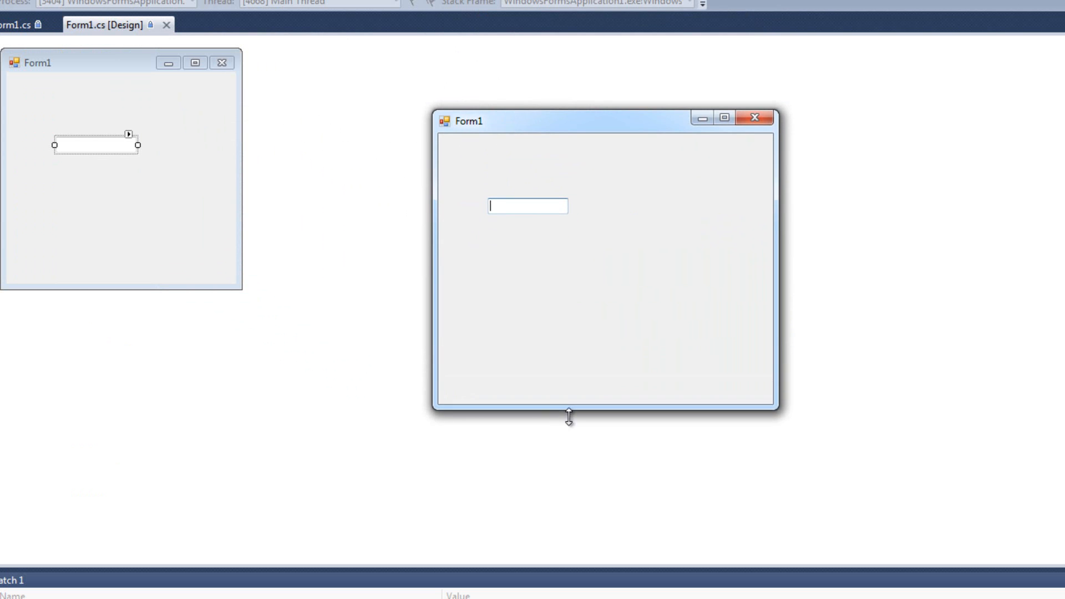
drag(569, 414, 569, 329)
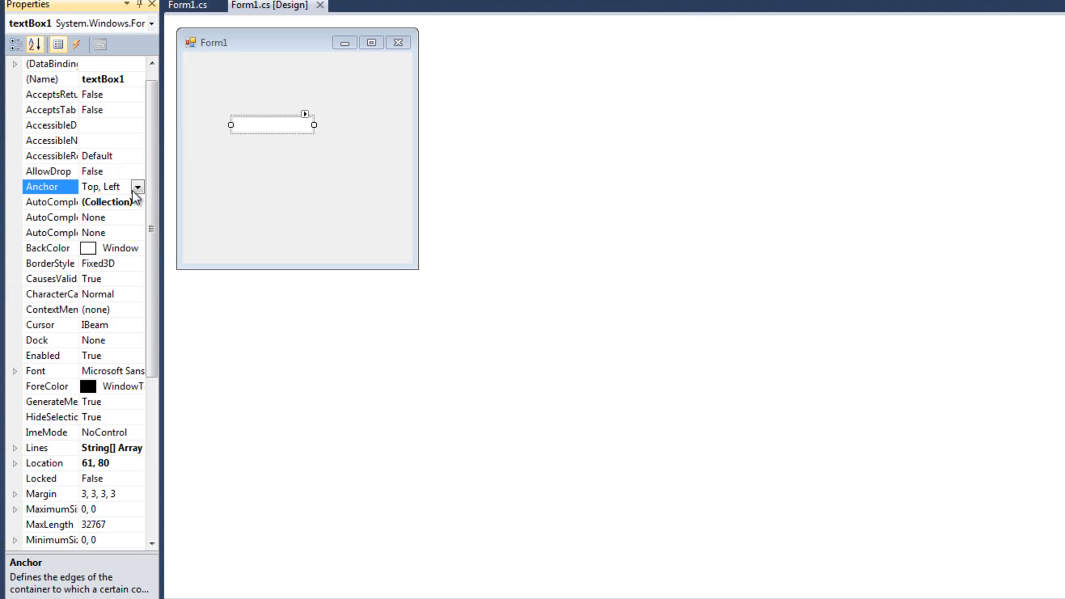
Step: Add Bottom to textBox1's Anchor property in the Properties window
click(137, 187)
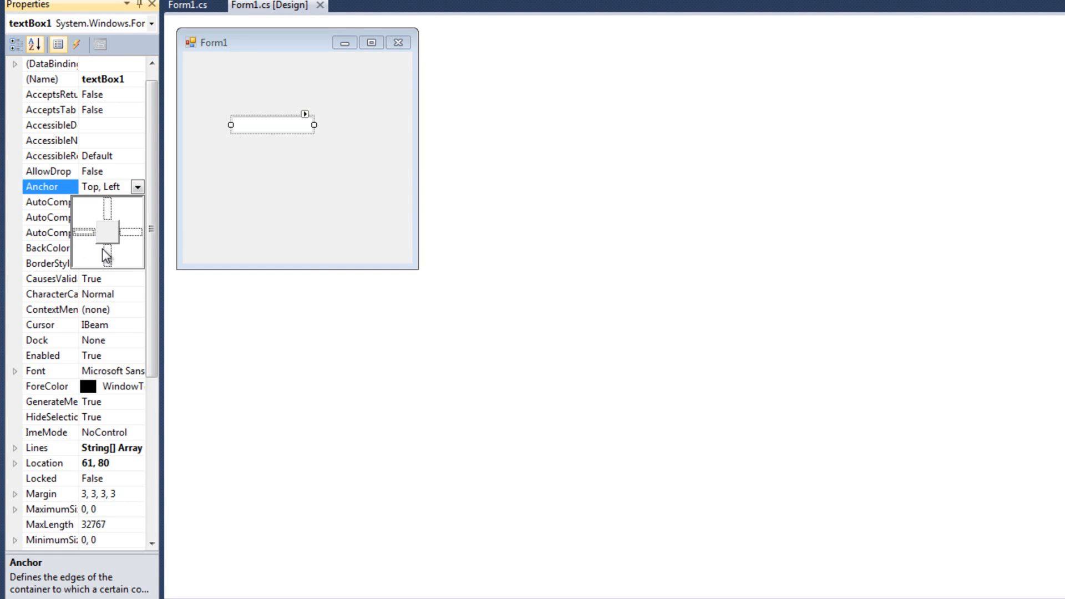
click(117, 233)
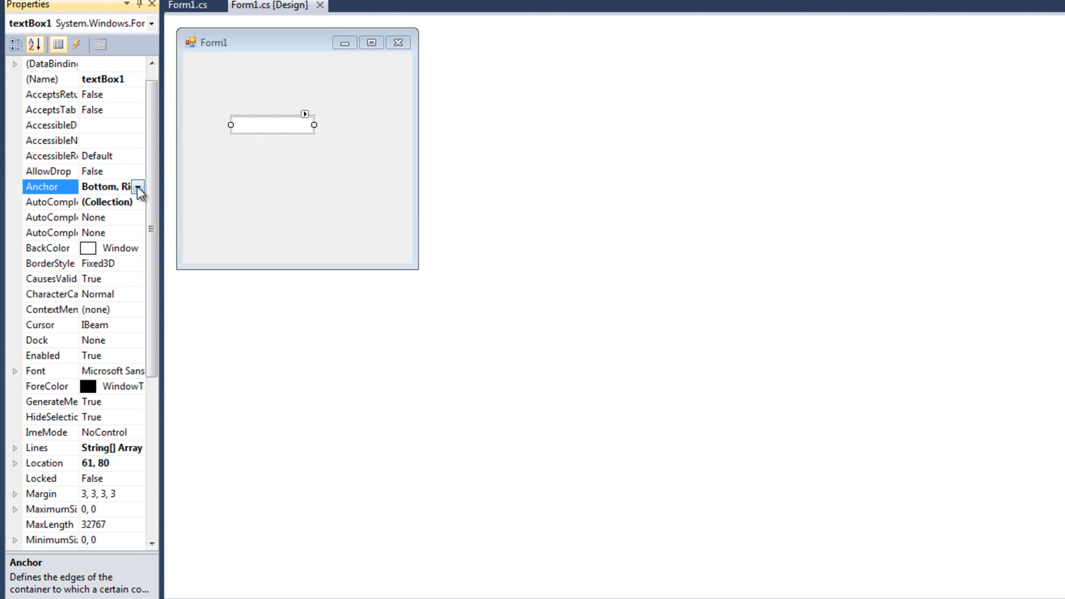
click(139, 186)
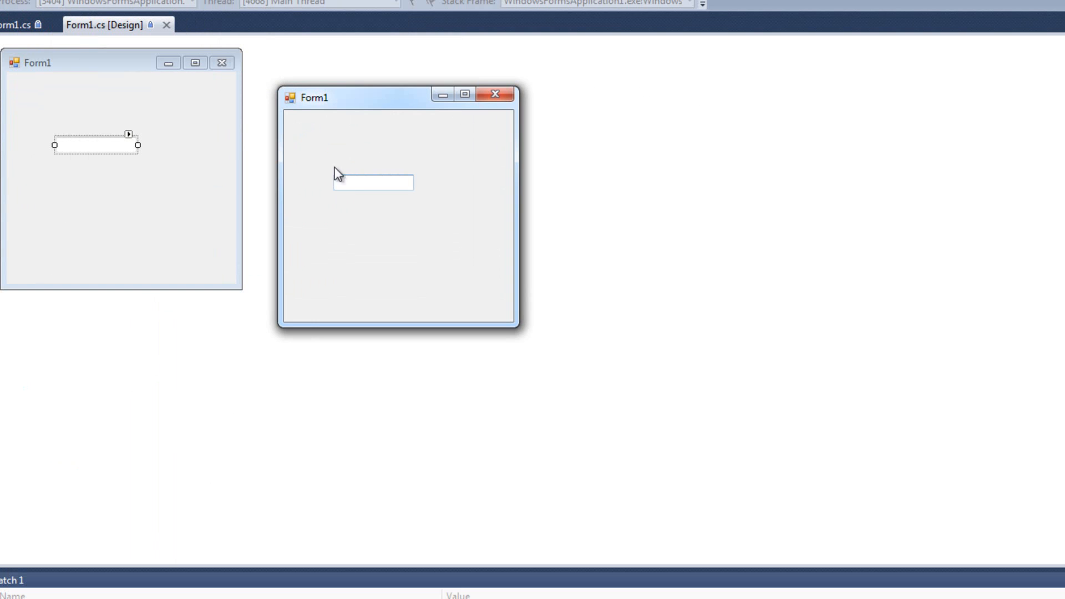
mouse_move(418, 208)
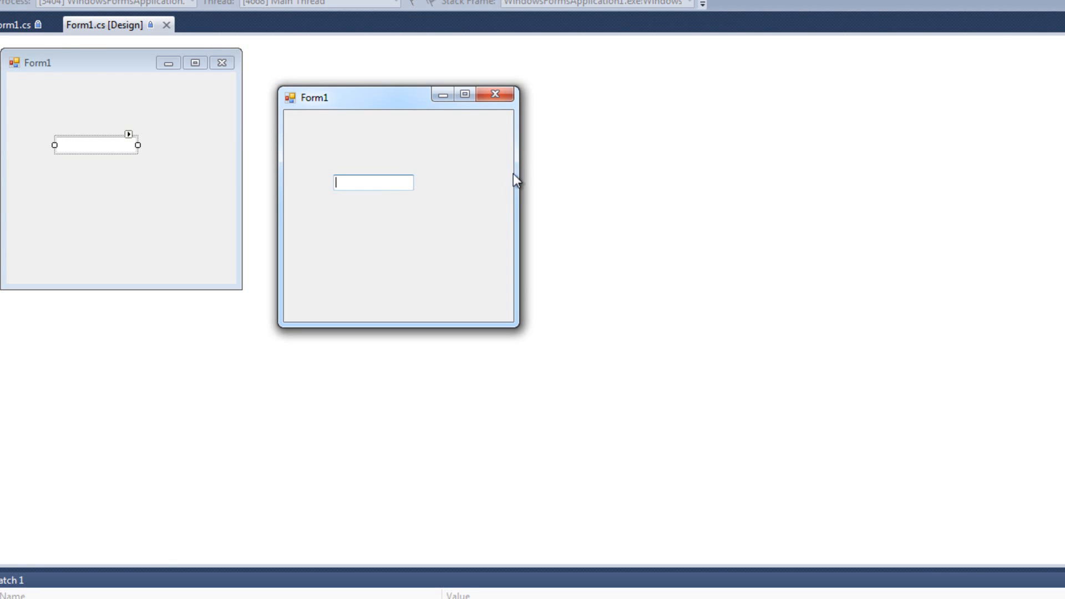
Step: Widen and narrow the running form to watch textBox1 stretch
drag(520, 192, 556, 192)
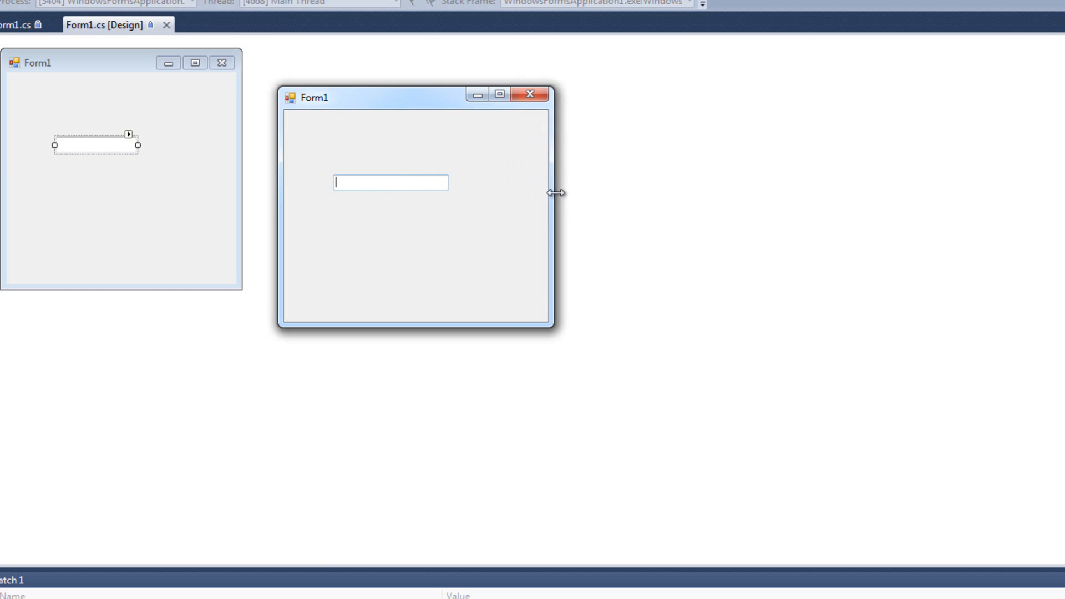
drag(554, 193, 987, 194)
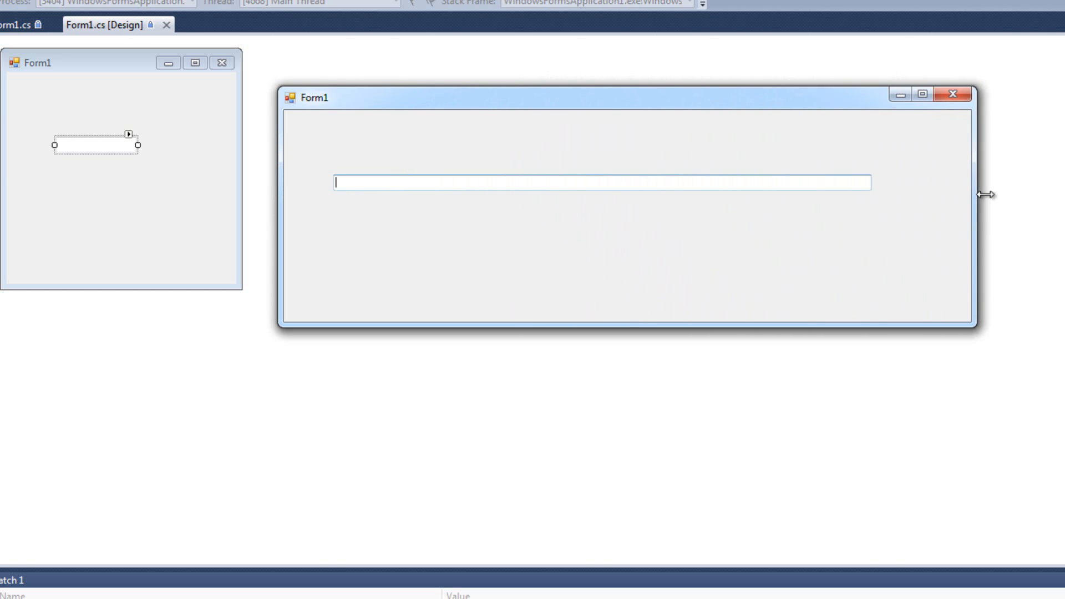
drag(986, 194, 801, 194)
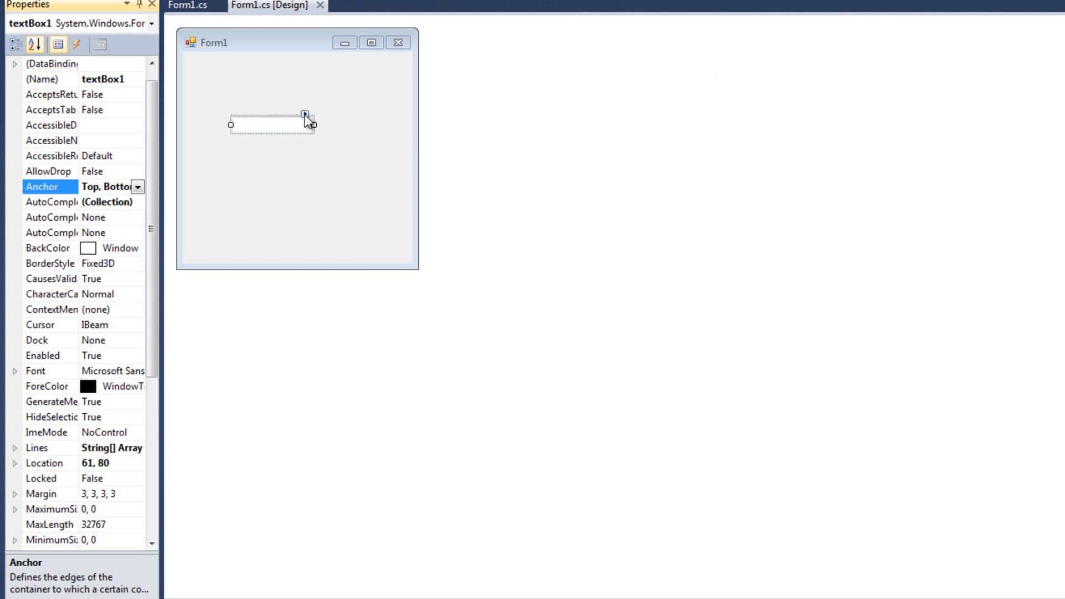
Step: Enable MultiLine on textBox1, then resize the running form larger and smaller
click(305, 114)
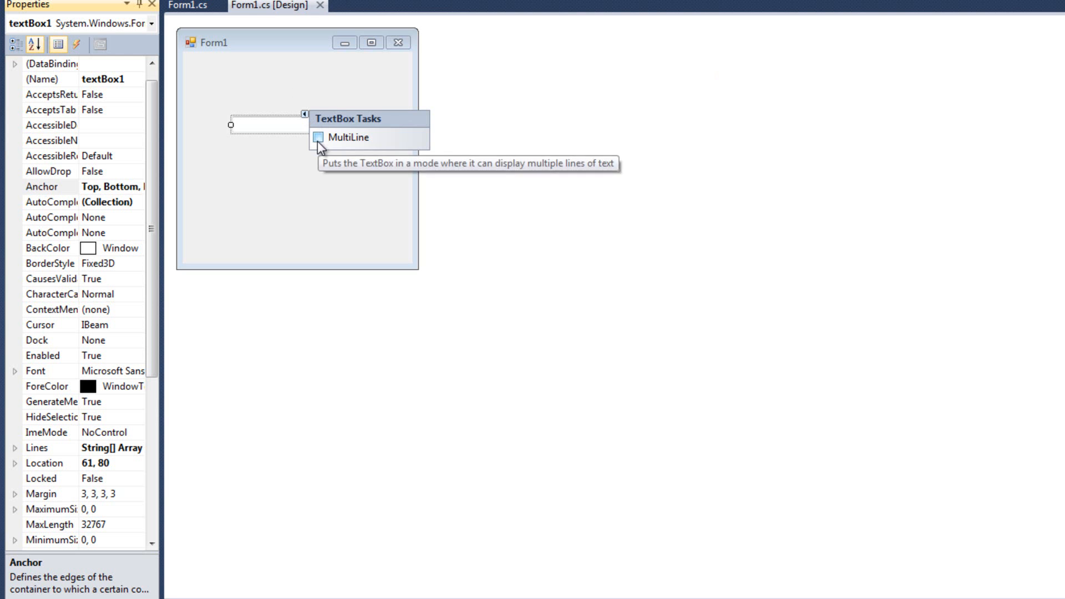
click(318, 137)
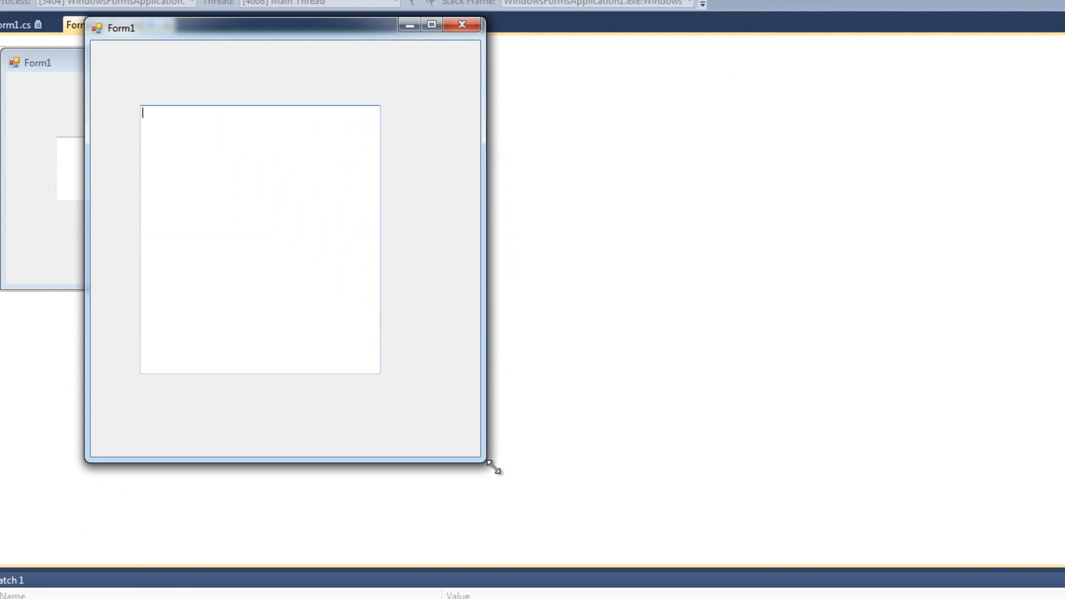
drag(496, 469, 900, 227)
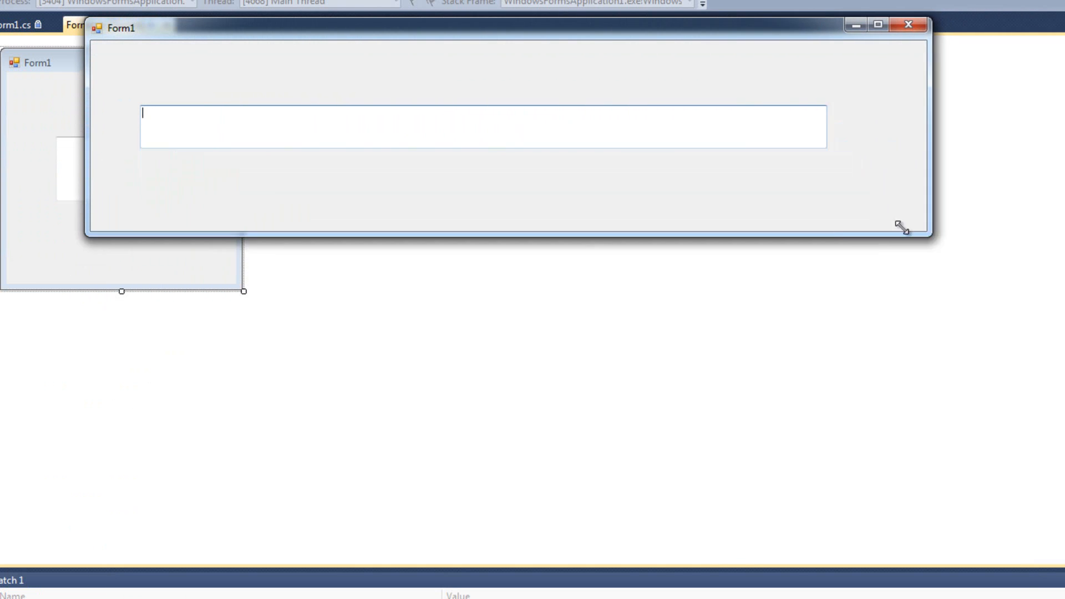
drag(899, 227, 433, 121)
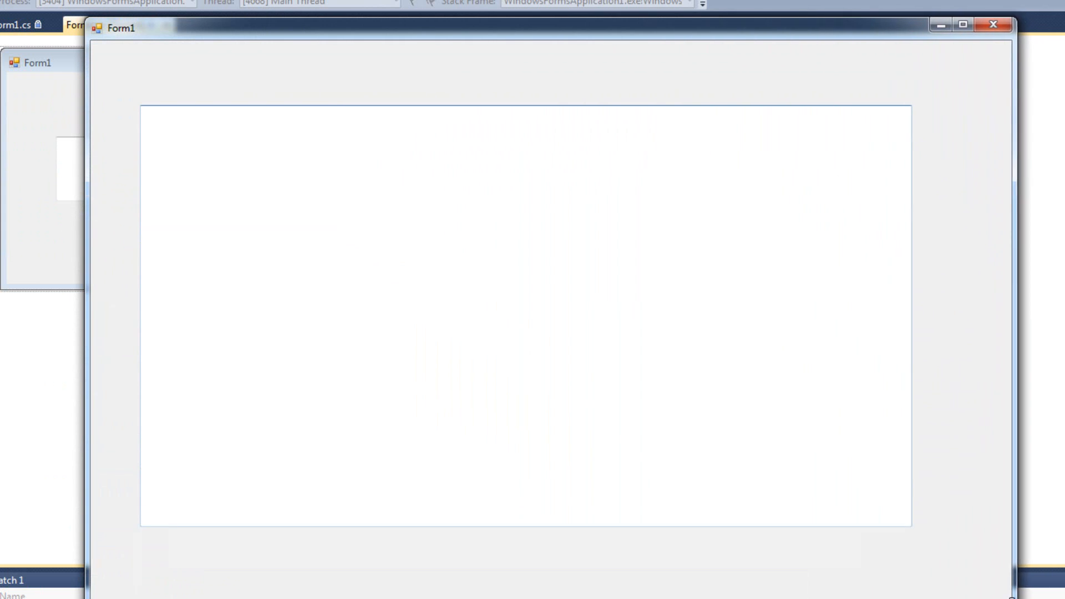
drag(1011, 522, 581, 420)
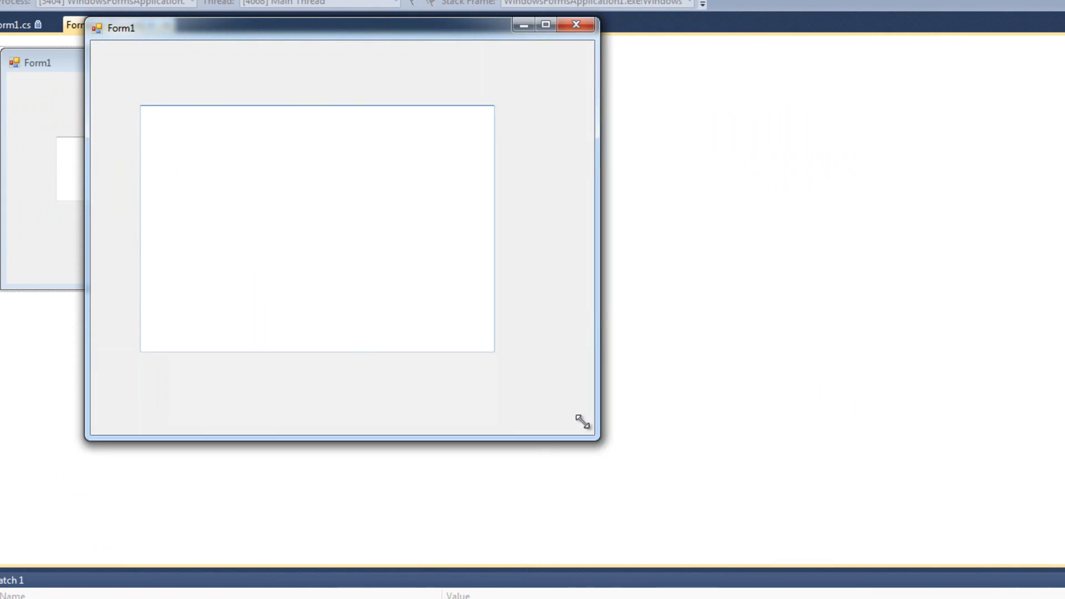
drag(583, 421, 623, 488)
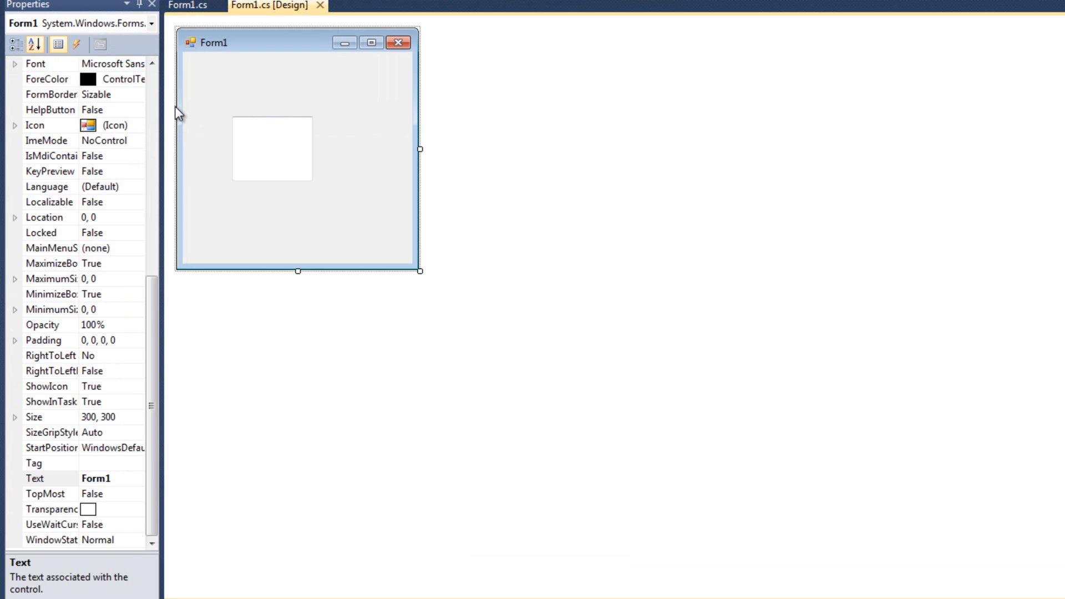
mouse_move(328, 194)
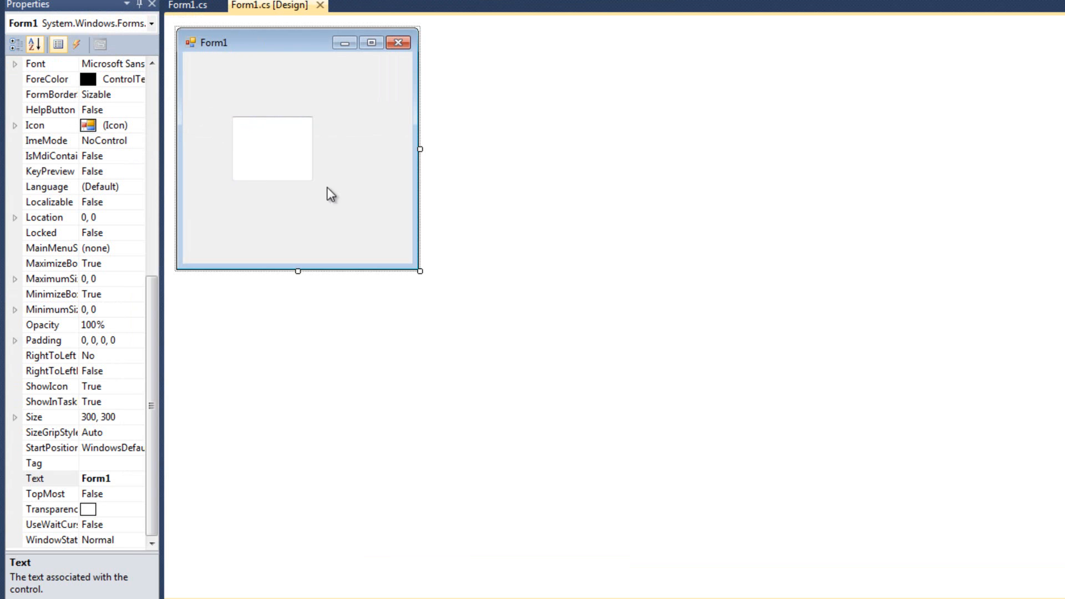
mouse_move(322, 110)
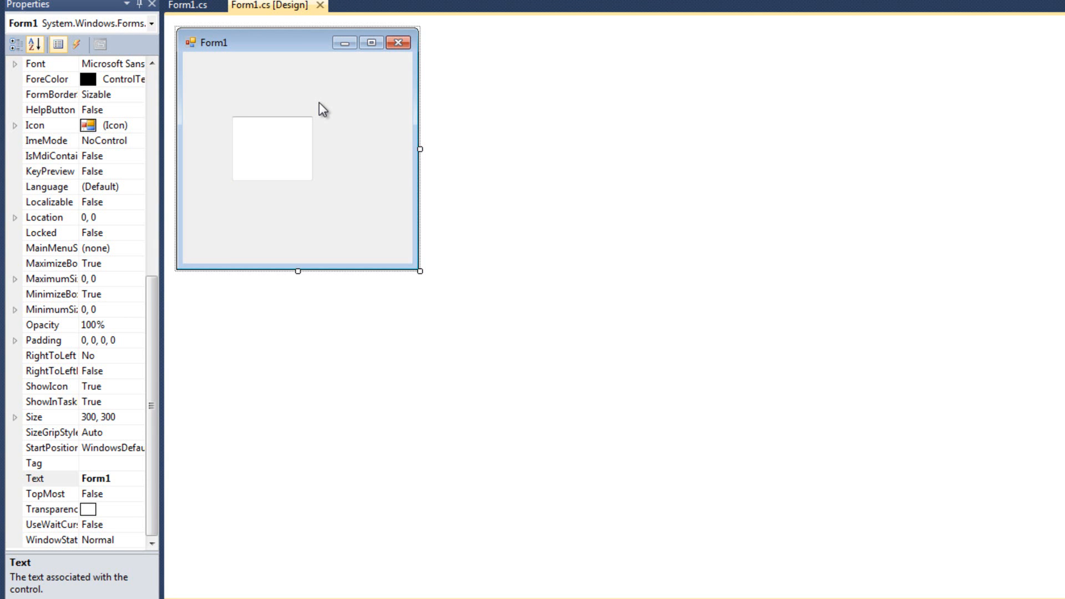
Step: Open the Toolbox to show All Windows Forms controls
click(271, 148)
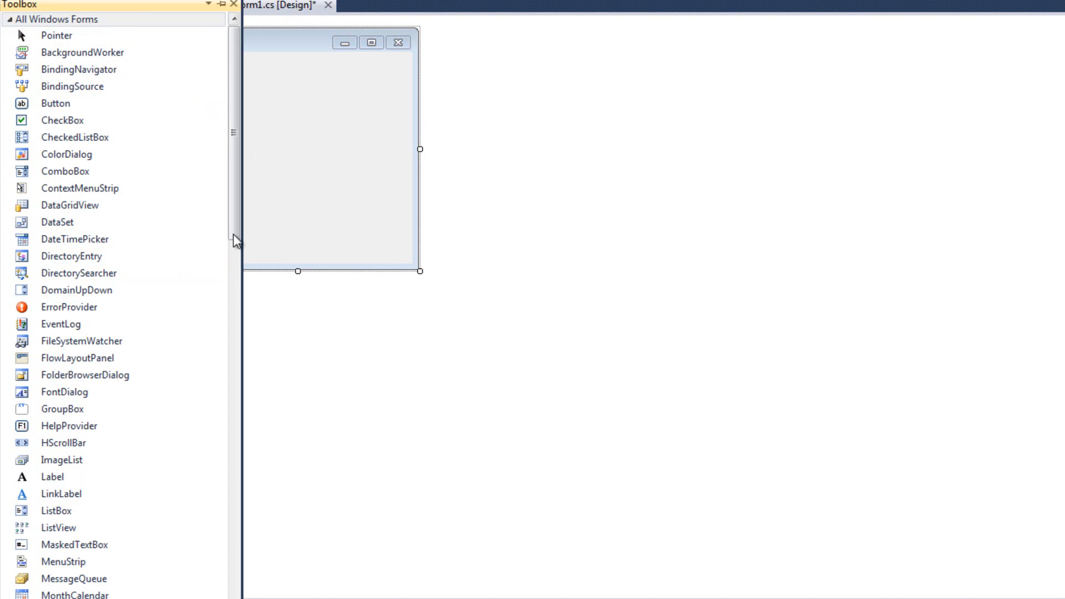
Step: Drag TextBox controls onto Form1 and arrange seven of them in a vertical column
scroll(down, 3)
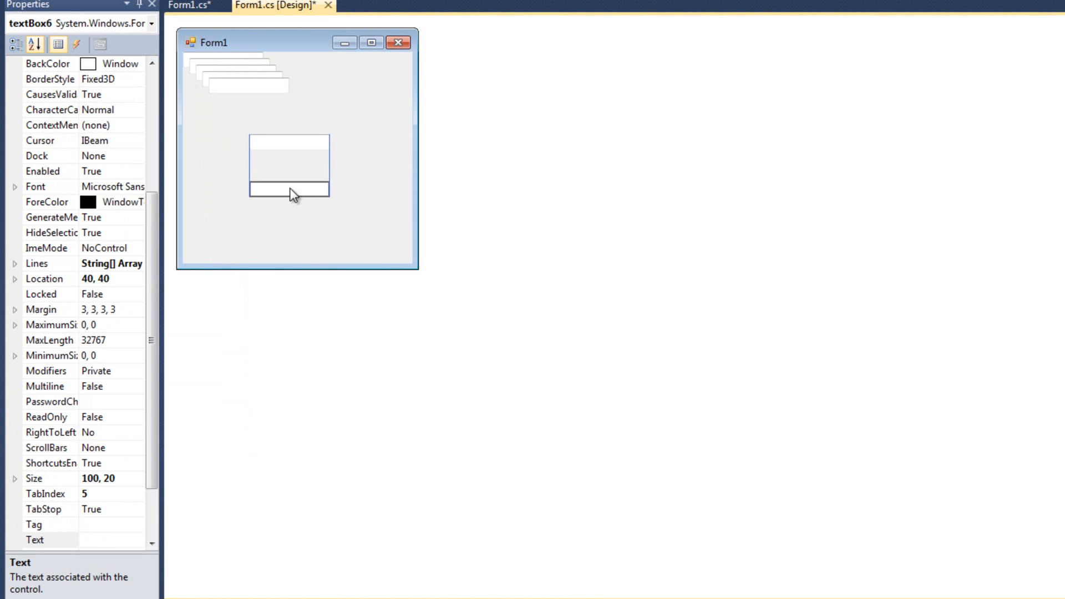
drag(288, 188, 288, 168)
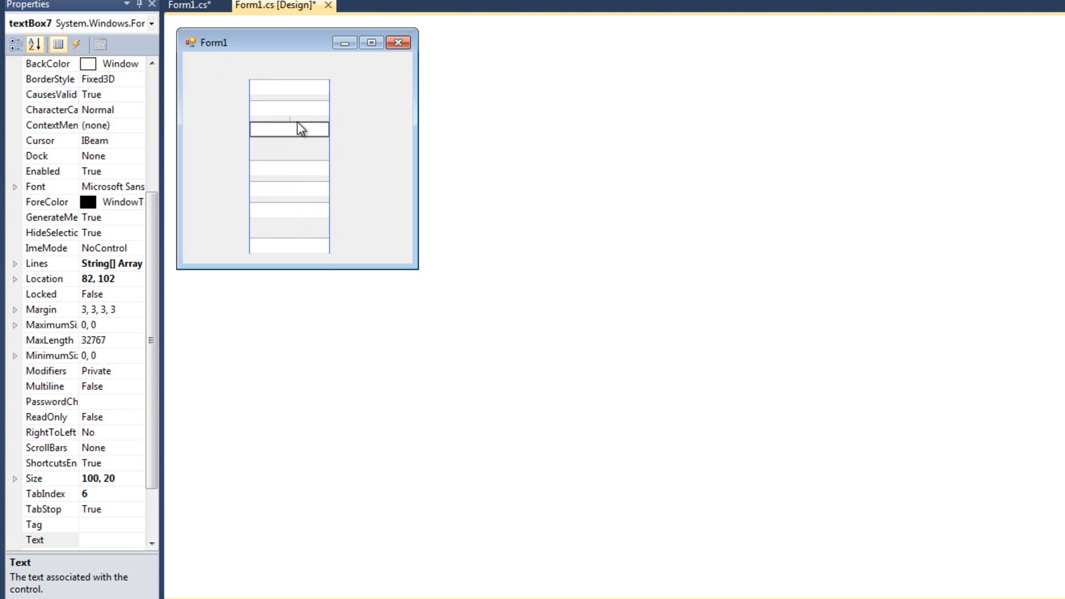
drag(288, 130, 360, 129)
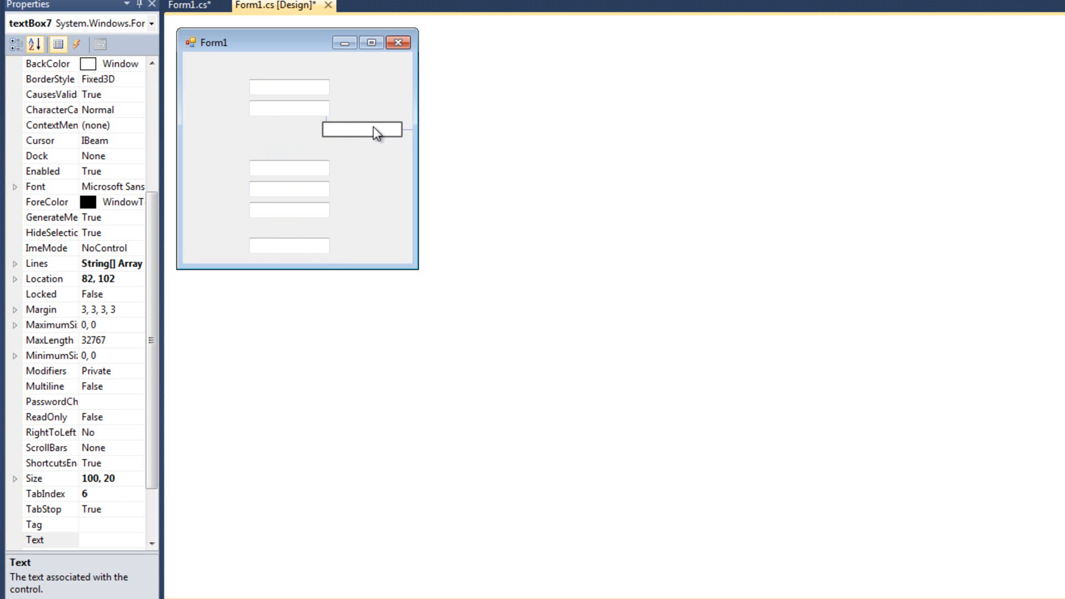
drag(360, 130, 251, 148)
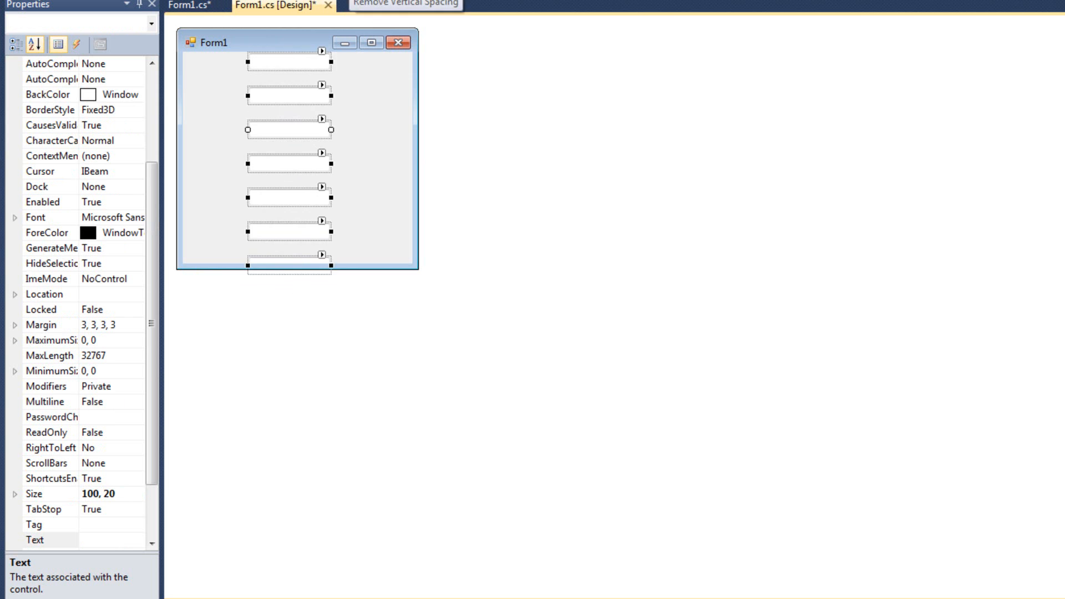
Step: Select the misplaced text box with the others and apply Align Lefts
click(407, 4)
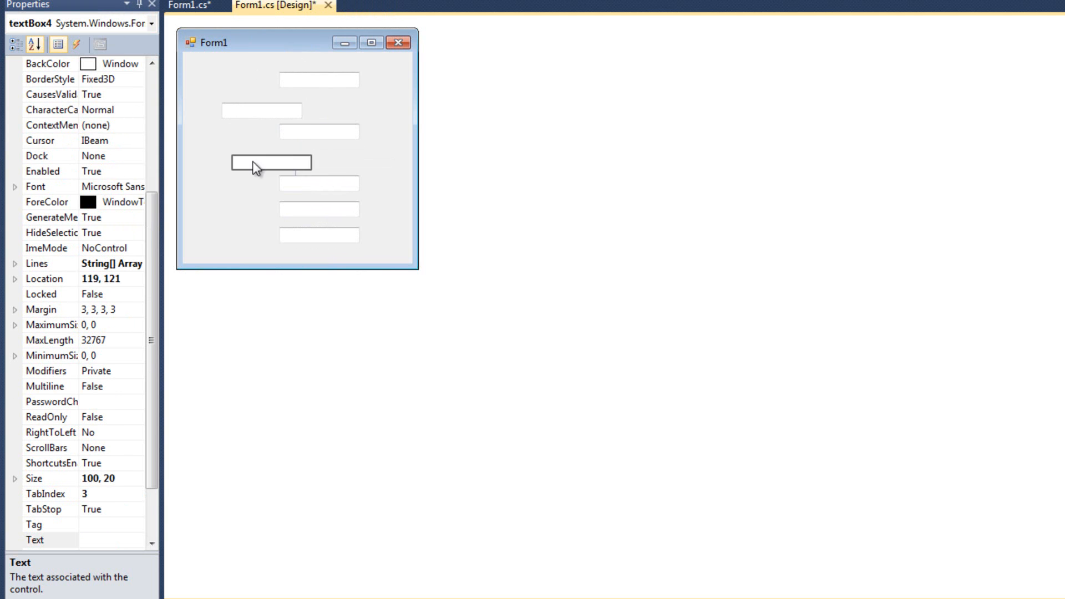
click(204, 72)
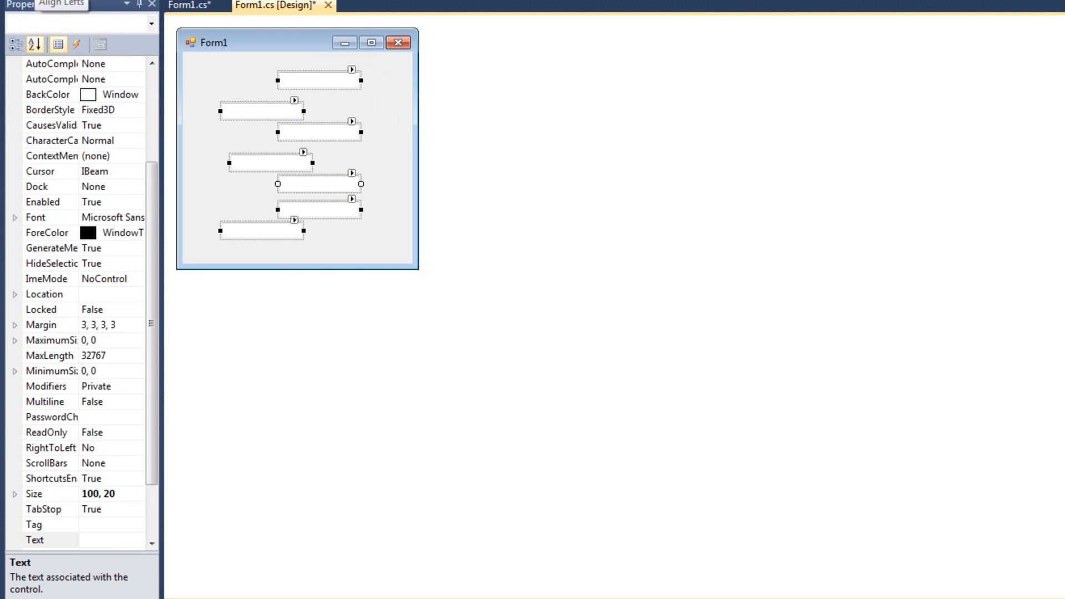
click(61, 5)
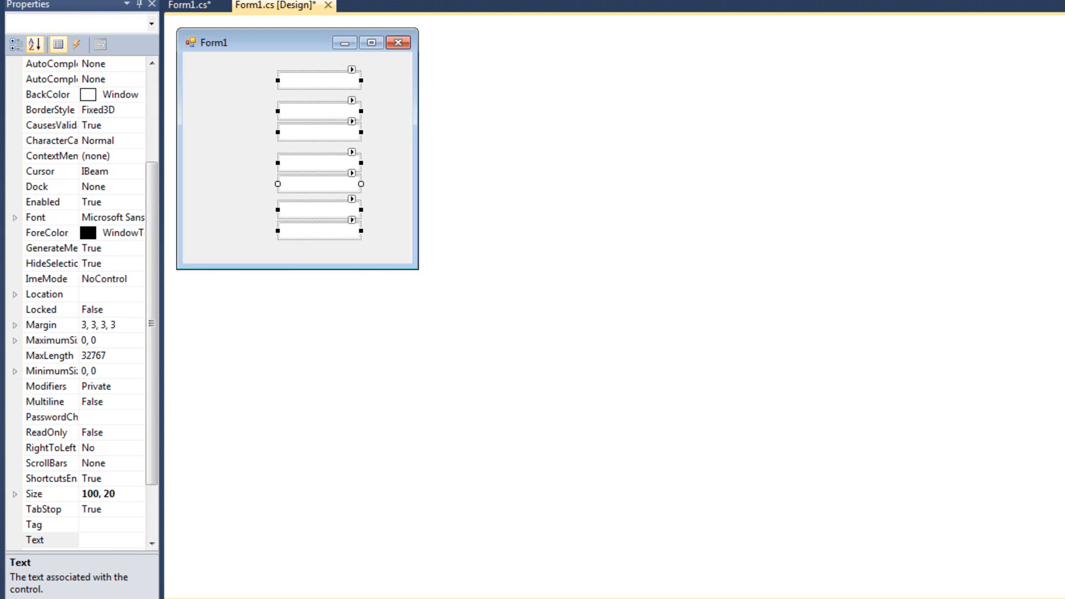
mouse_move(214, 7)
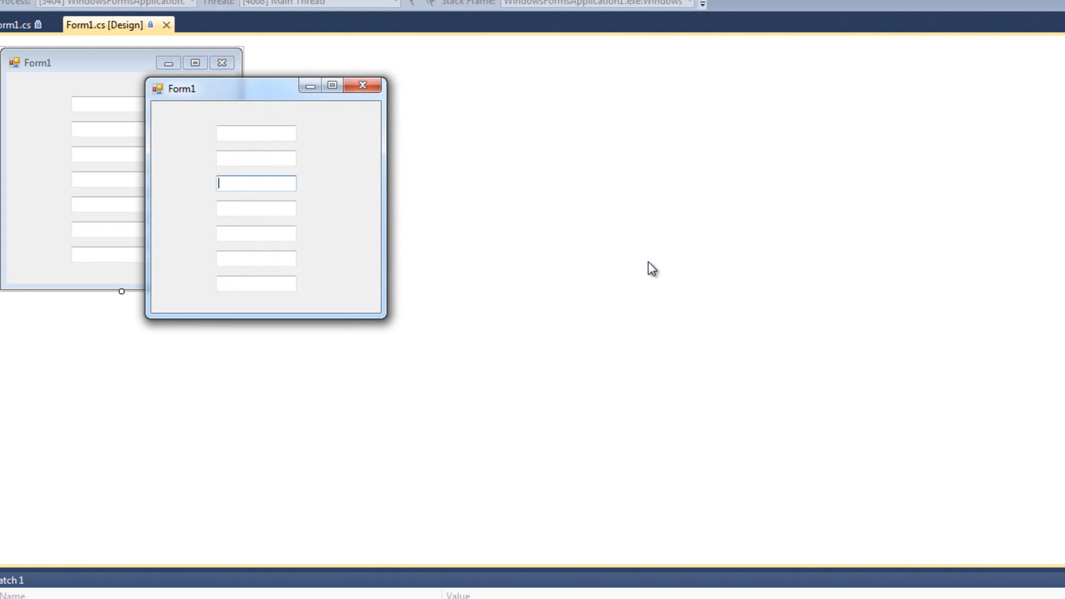
mouse_move(238, 183)
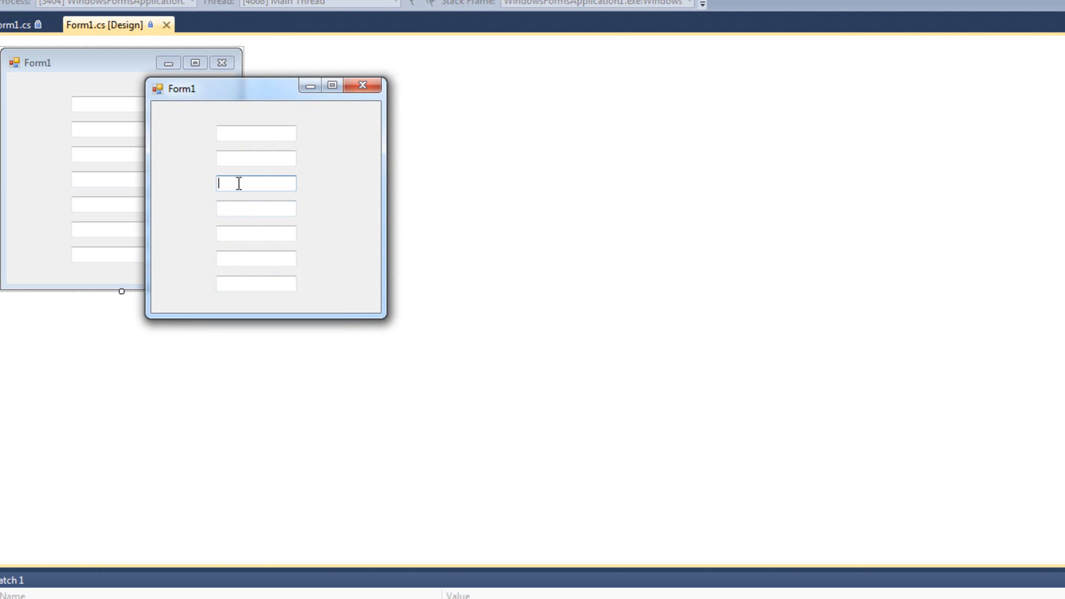
Step: Type test text such as 'bfb' and 'ewbfjhe' into each running text box
text(bfb)
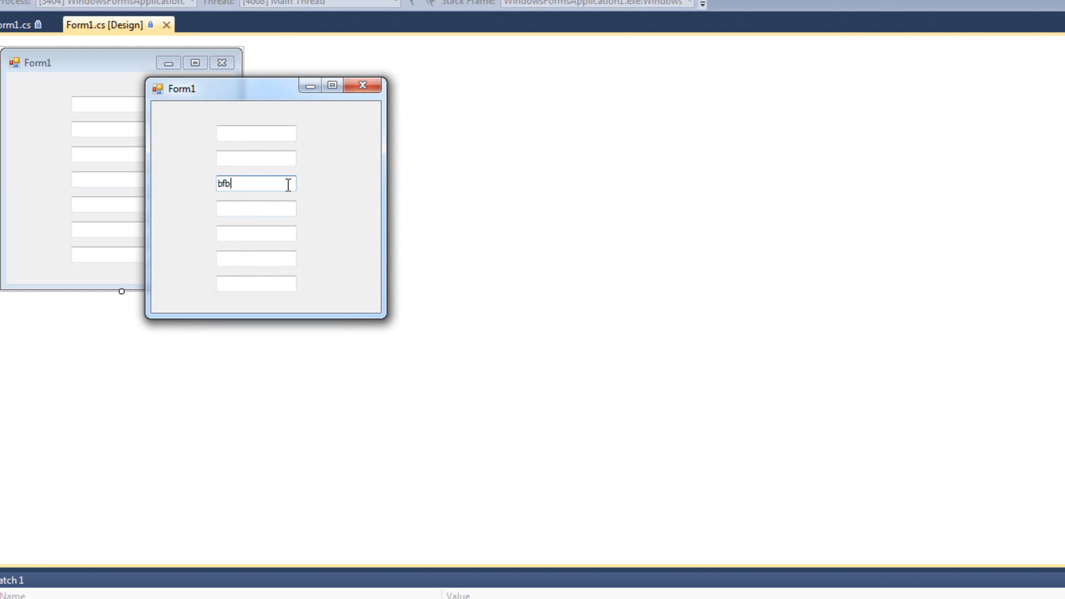
text(ewbfjhe)
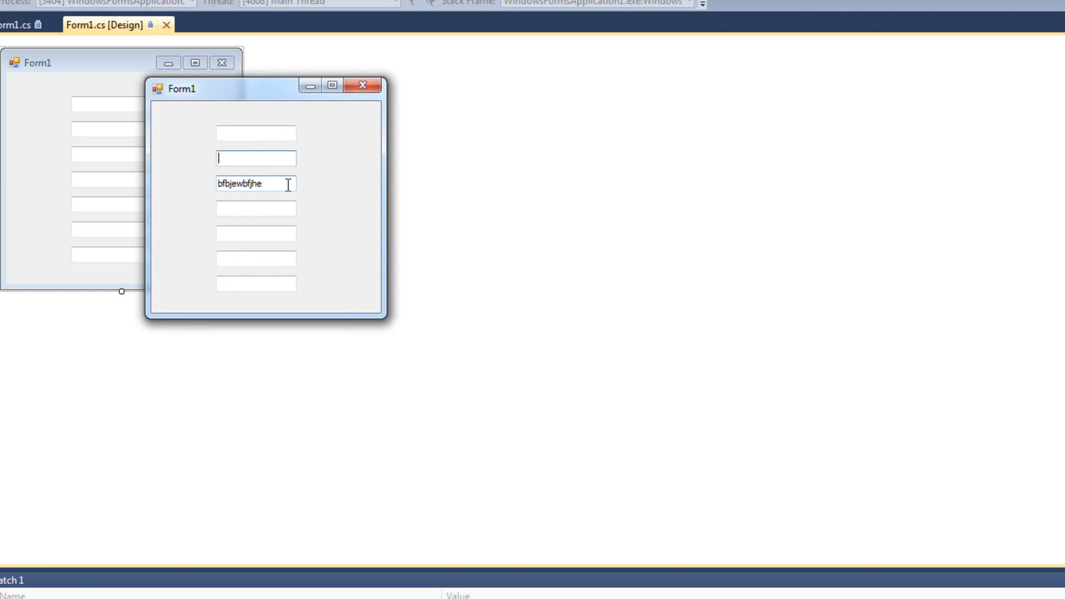
text(bjfe)
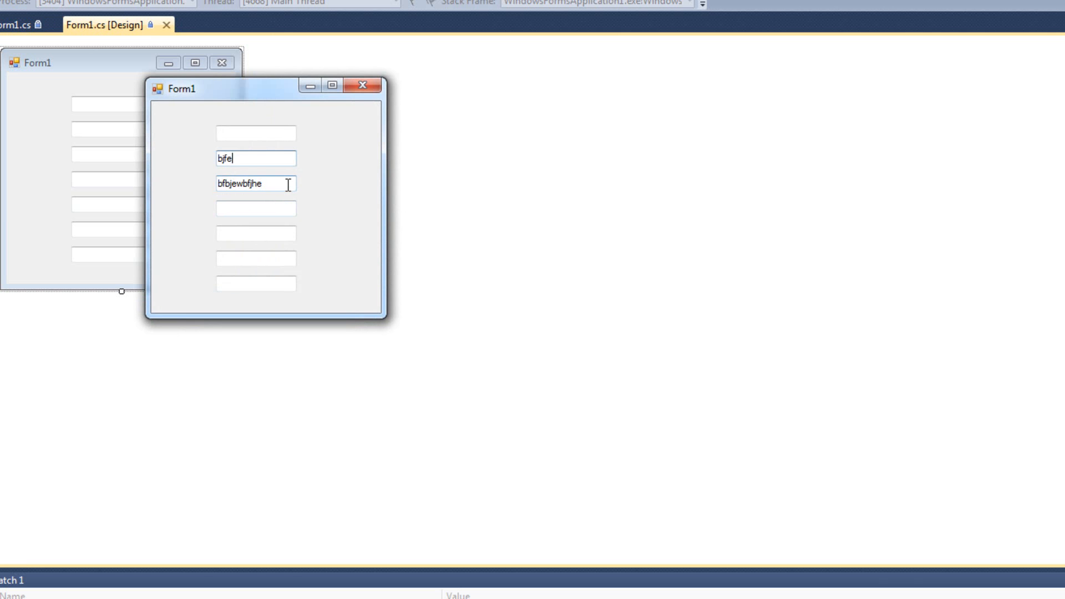
text(wbfke)
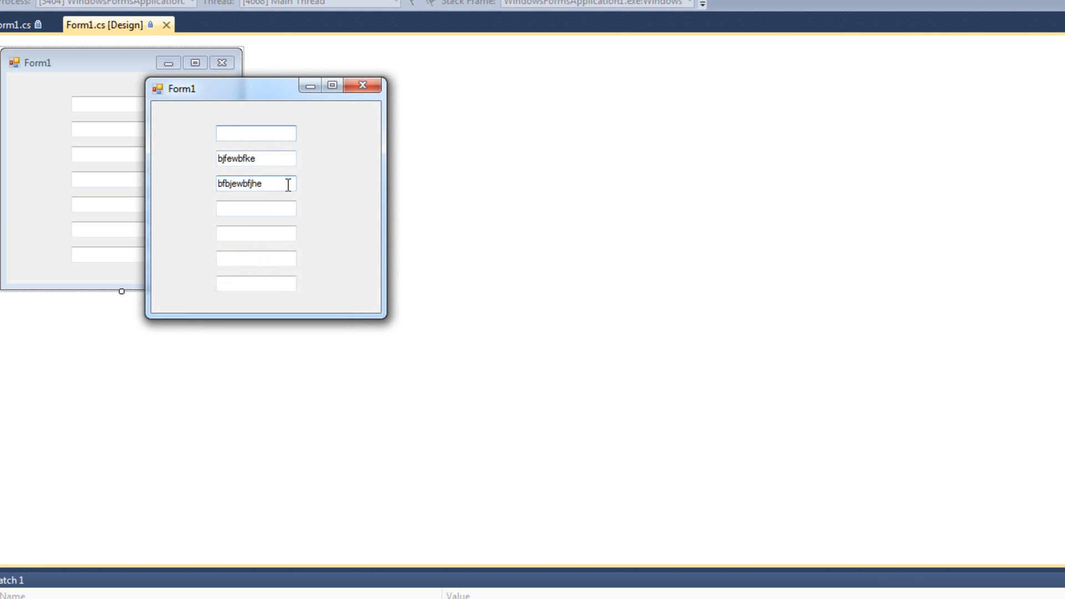
text(jrfbjk)
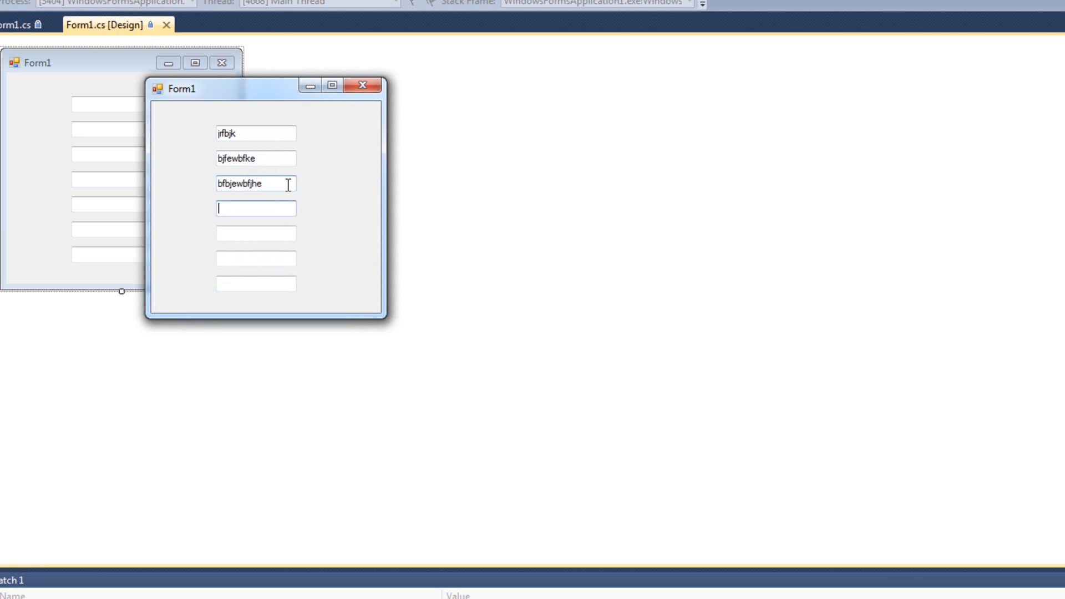
text(fjkfrenk)
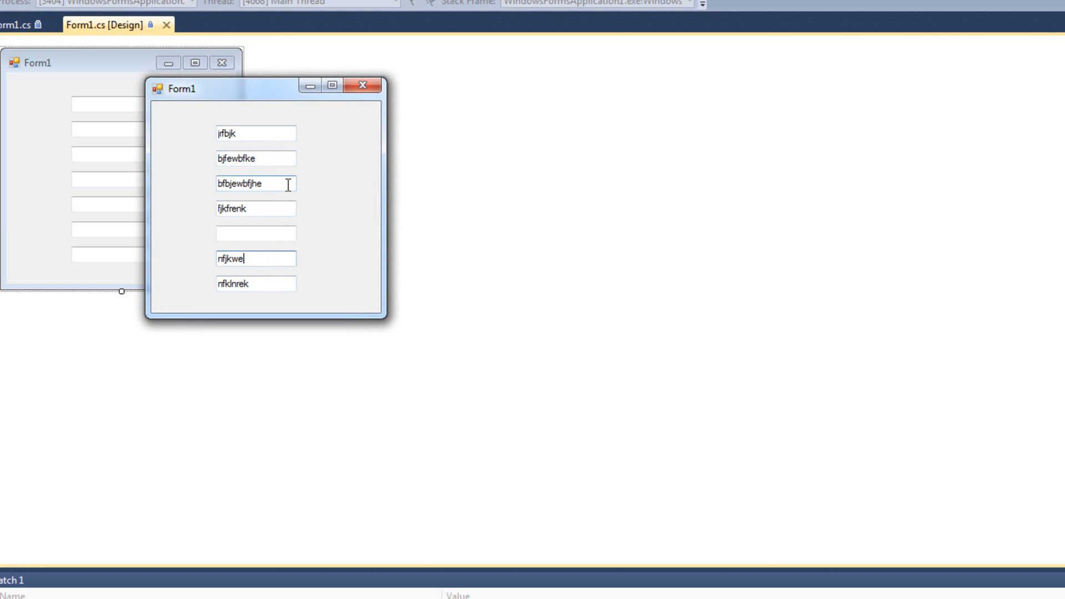
text(nfjklew)
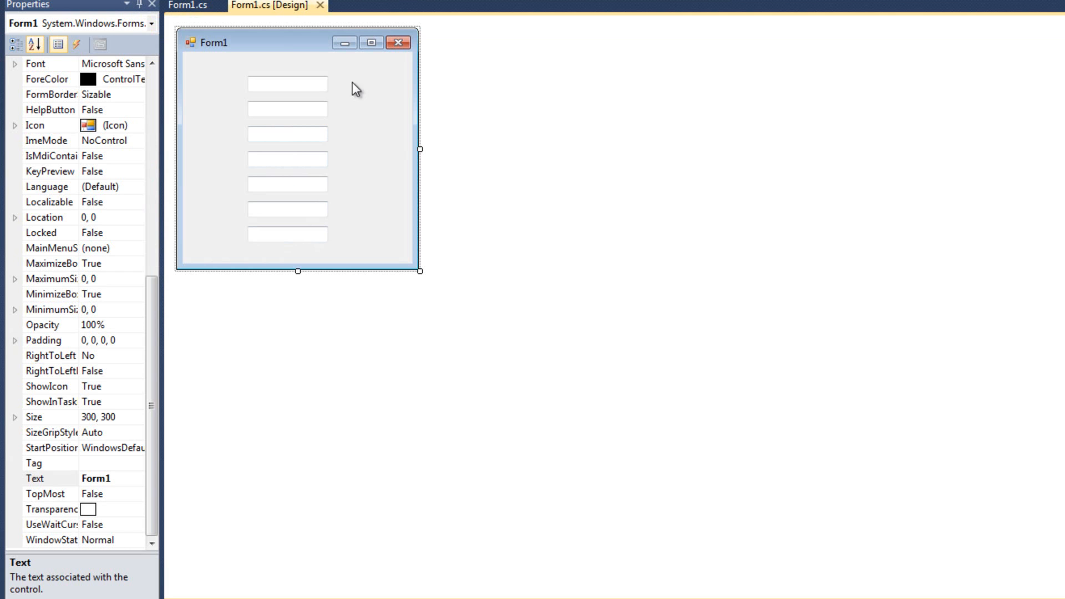
mouse_move(329, 160)
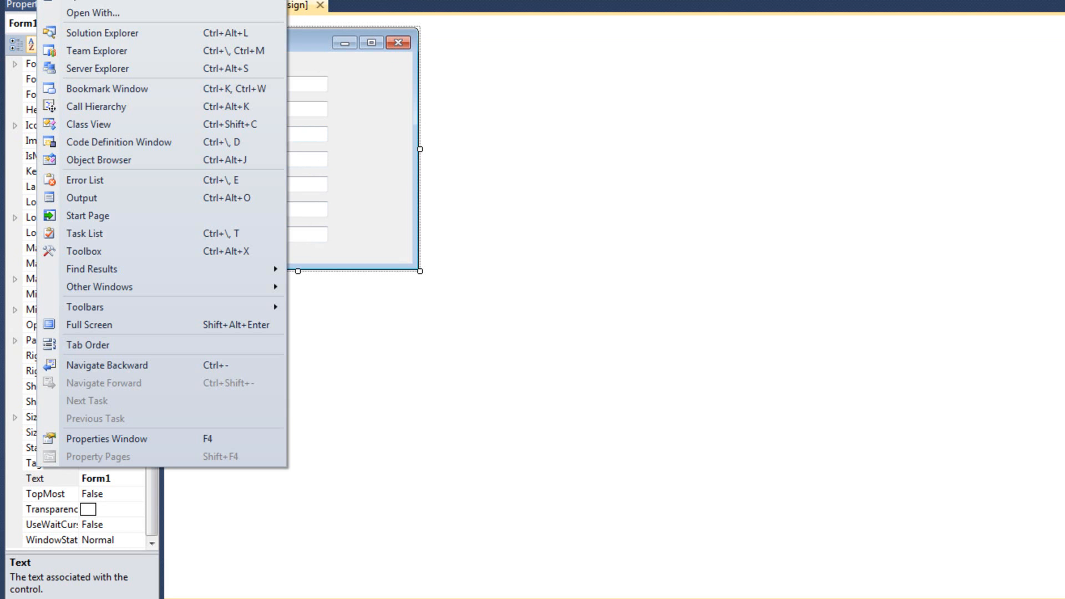
mouse_move(87, 345)
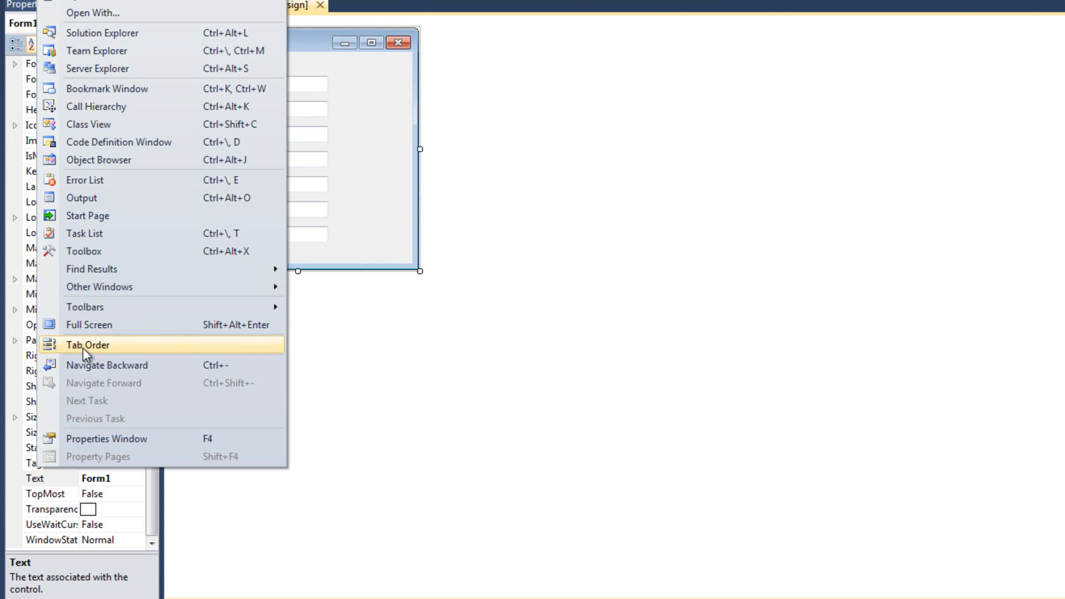
Step: Show the tab order numbers and number the text boxes 0 through 6 from top to bottom
click(87, 344)
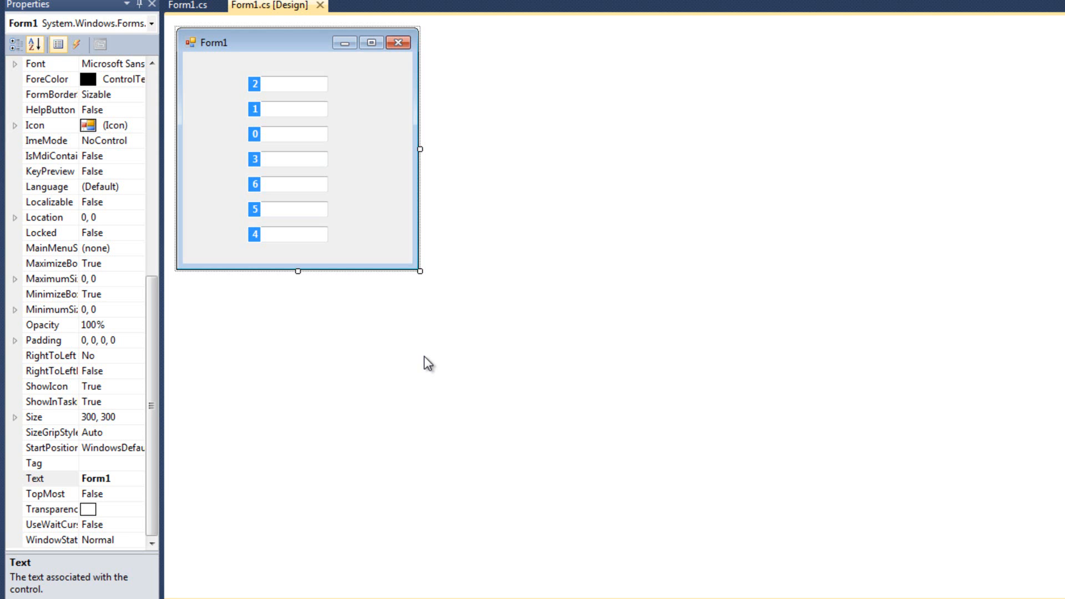
mouse_move(261, 99)
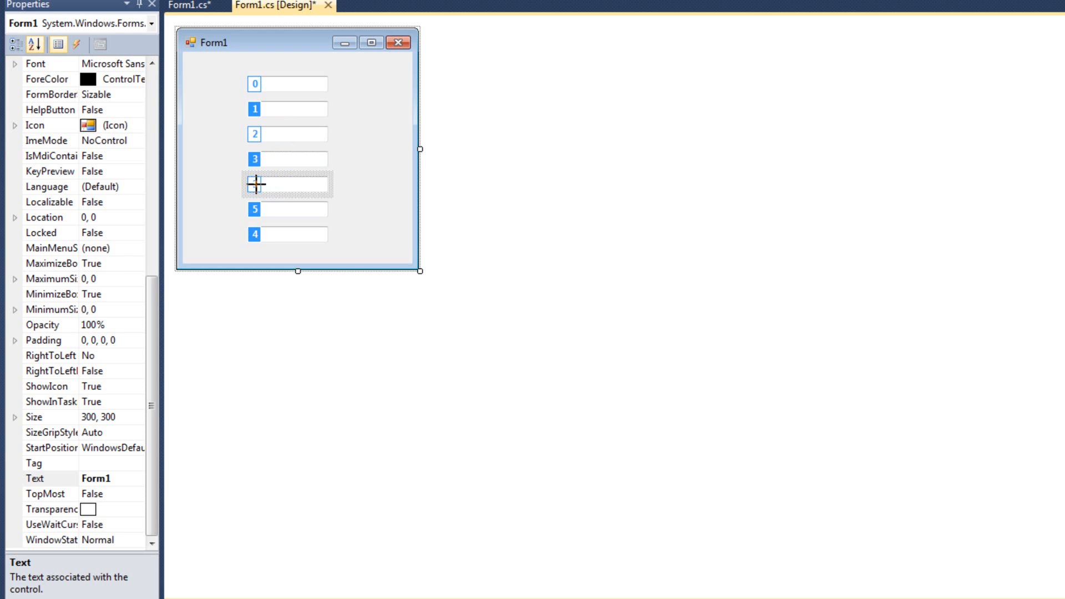
drag(257, 184, 257, 208)
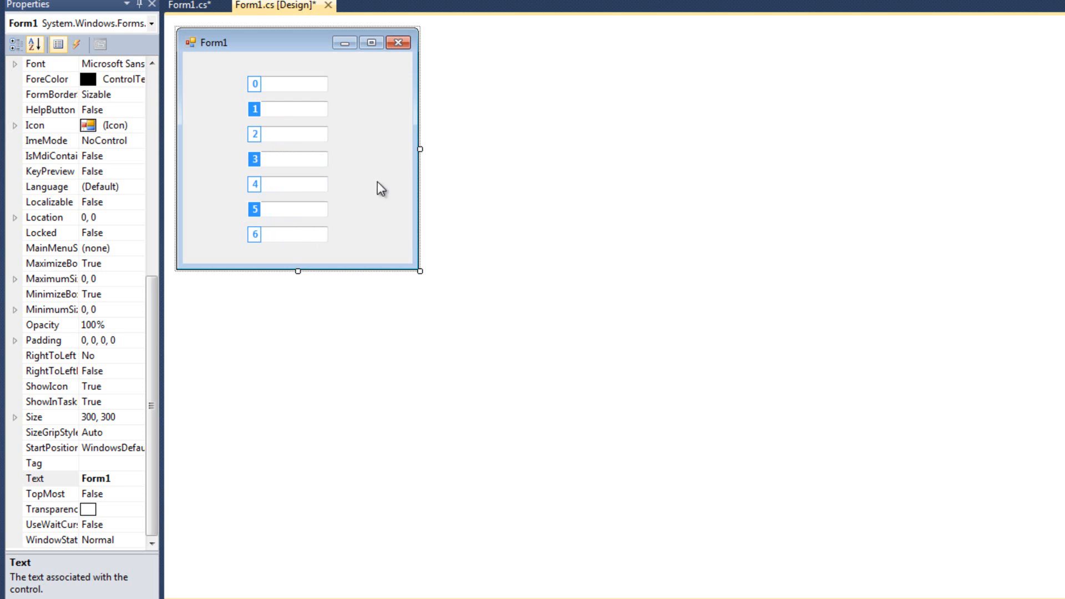
mouse_move(395, 157)
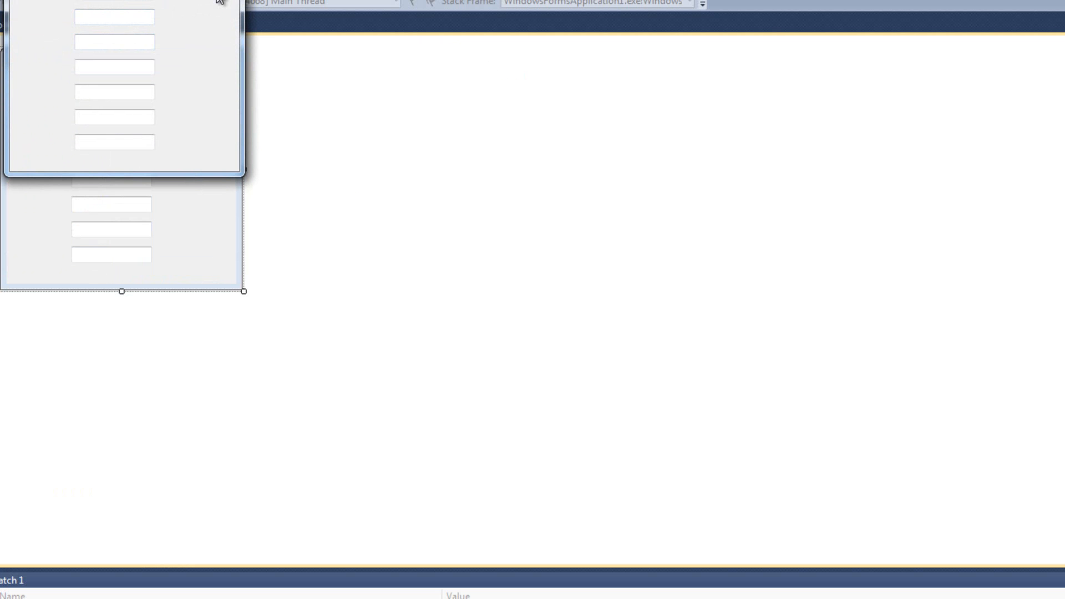
Step: Run Form1 and tab through the seven text boxes to check the new order
text(b)
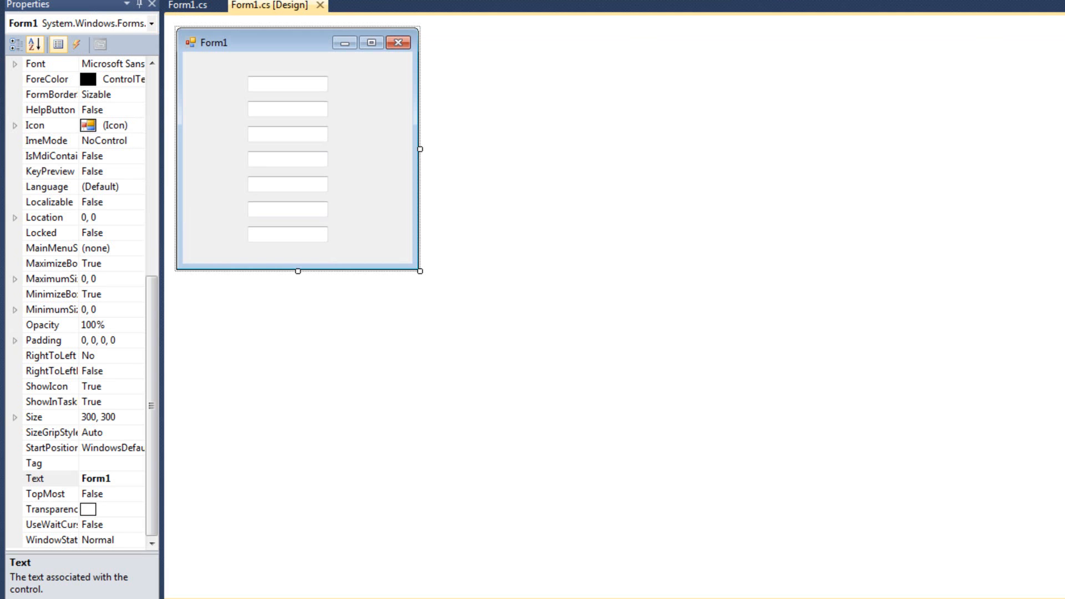
mouse_move(230, 129)
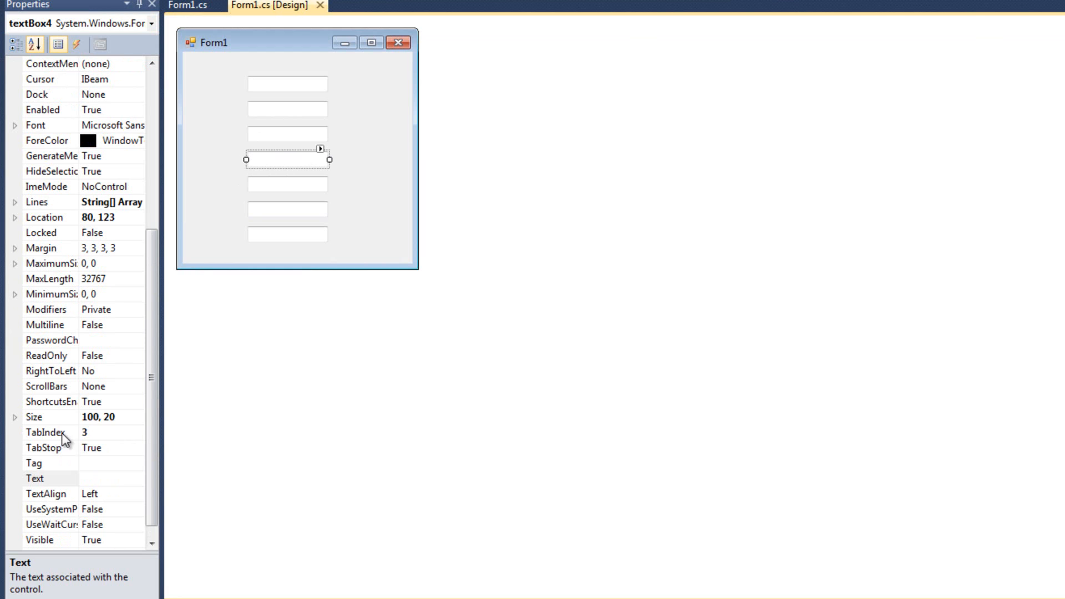
Step: Select the fourth text box and confirm its TabIndex is 3
click(48, 432)
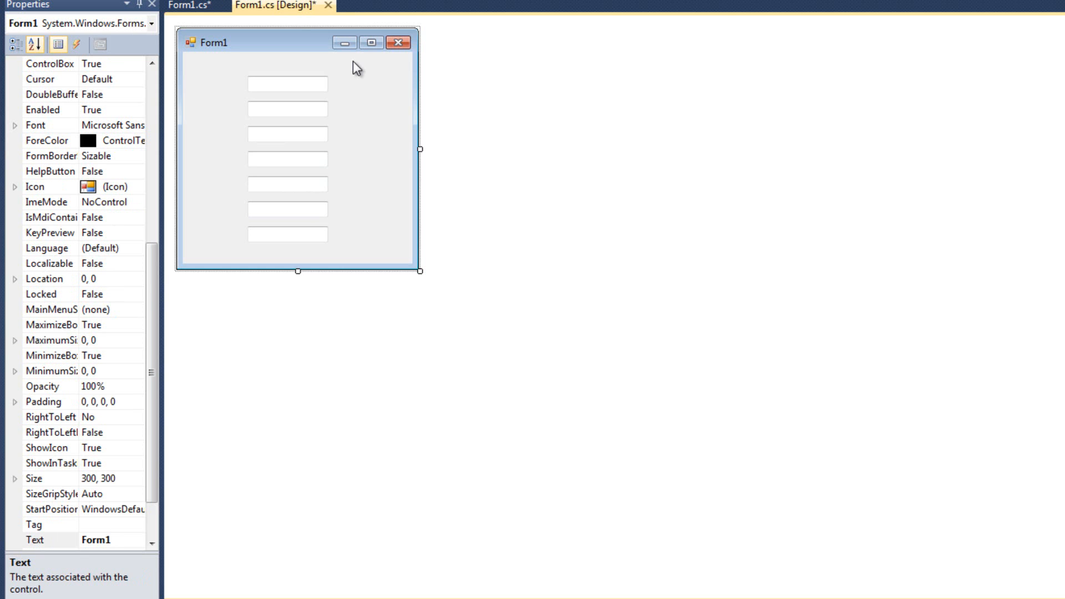
mouse_move(306, 79)
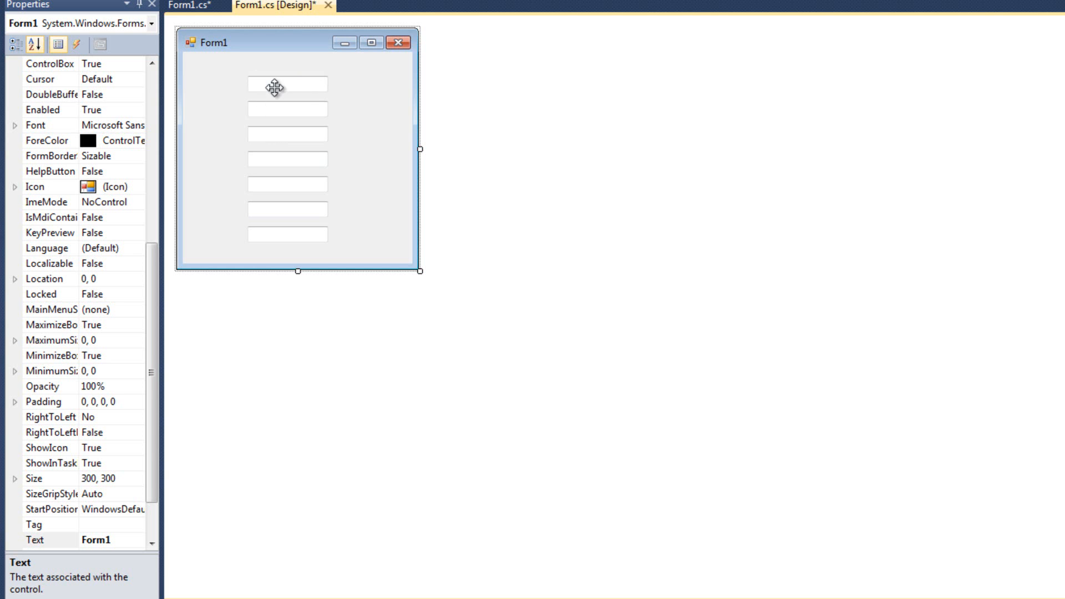
mouse_move(326, 90)
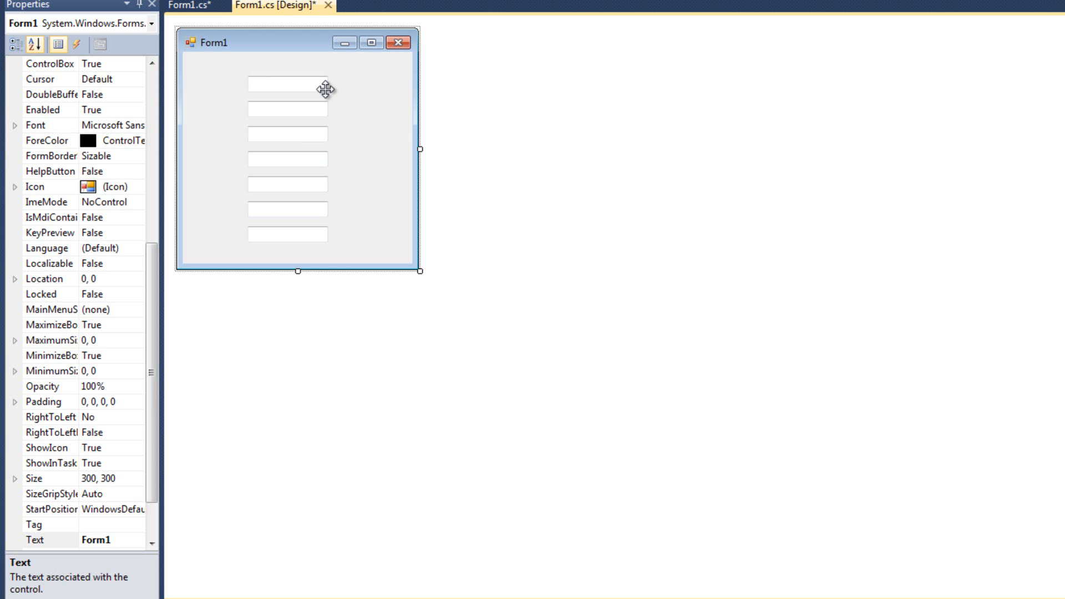
mouse_move(231, 73)
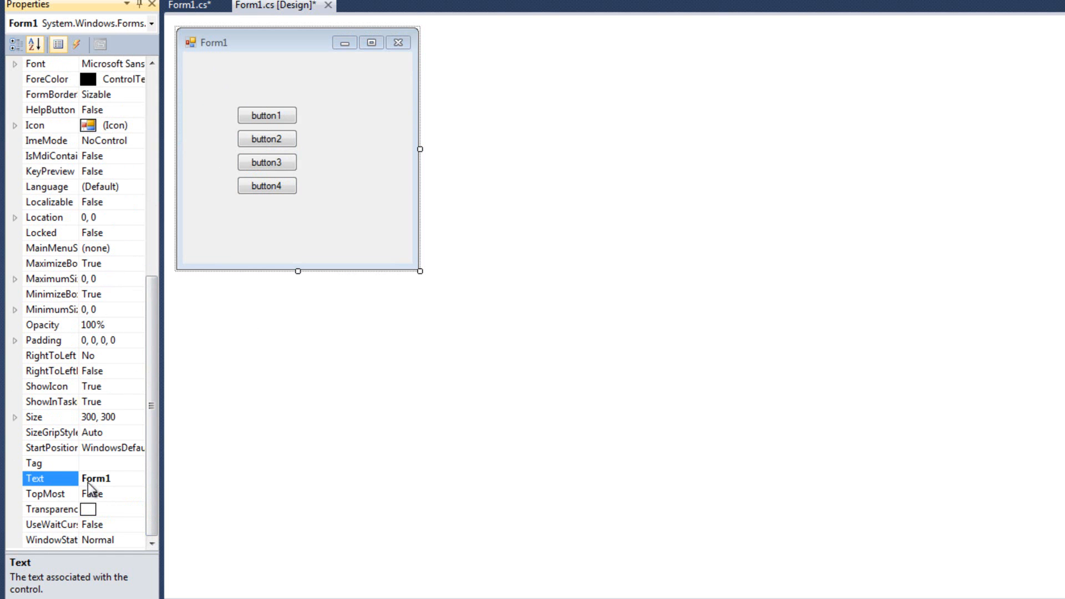
mouse_move(6, 122)
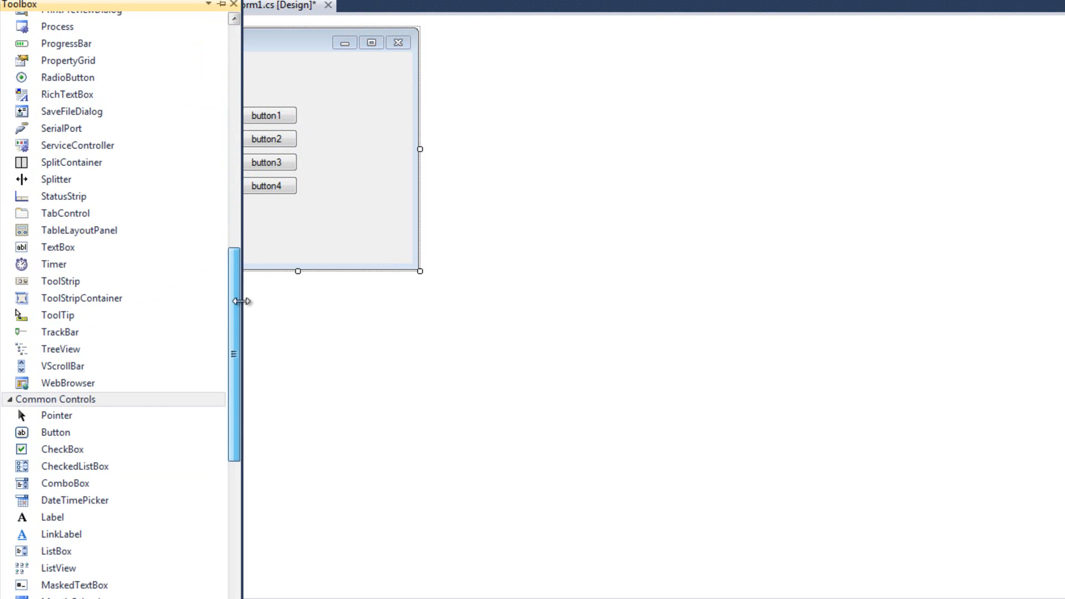
Step: Add a ToolTip component to Form1 and select button1
click(58, 314)
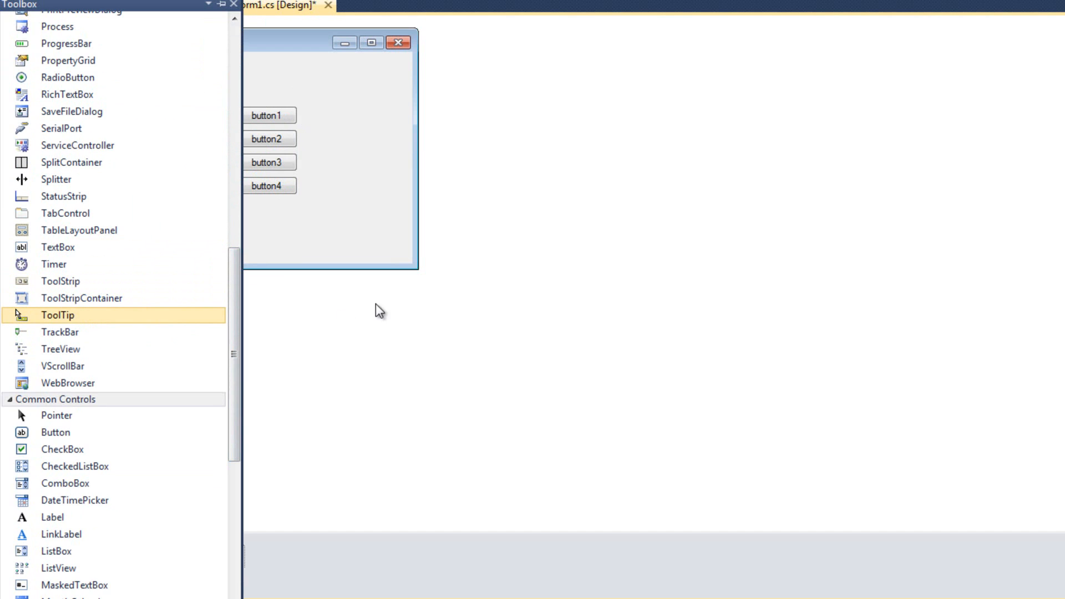
double_click(57, 315)
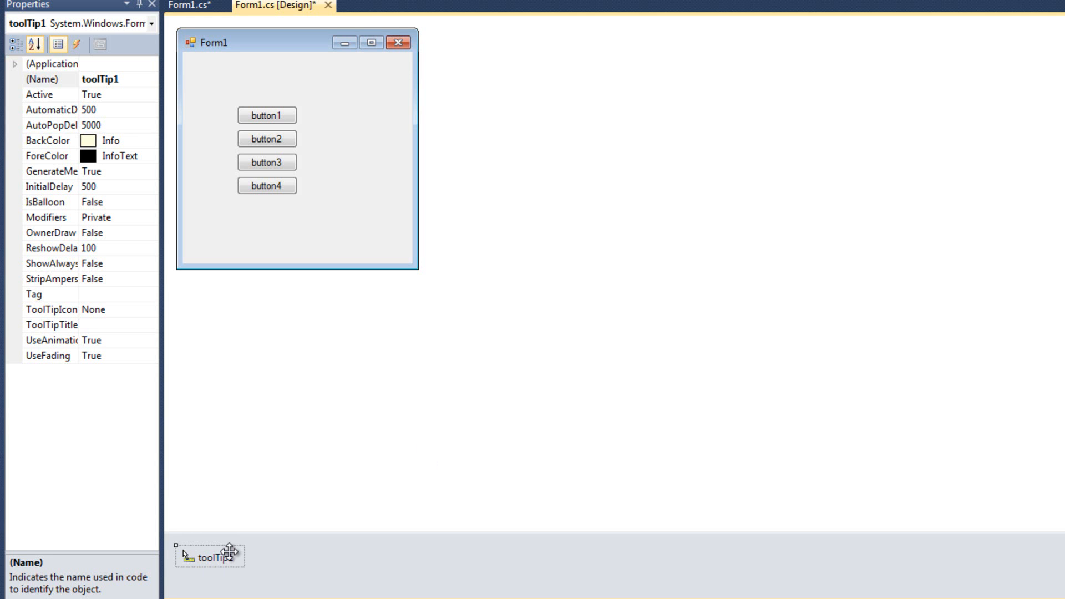
mouse_move(212, 490)
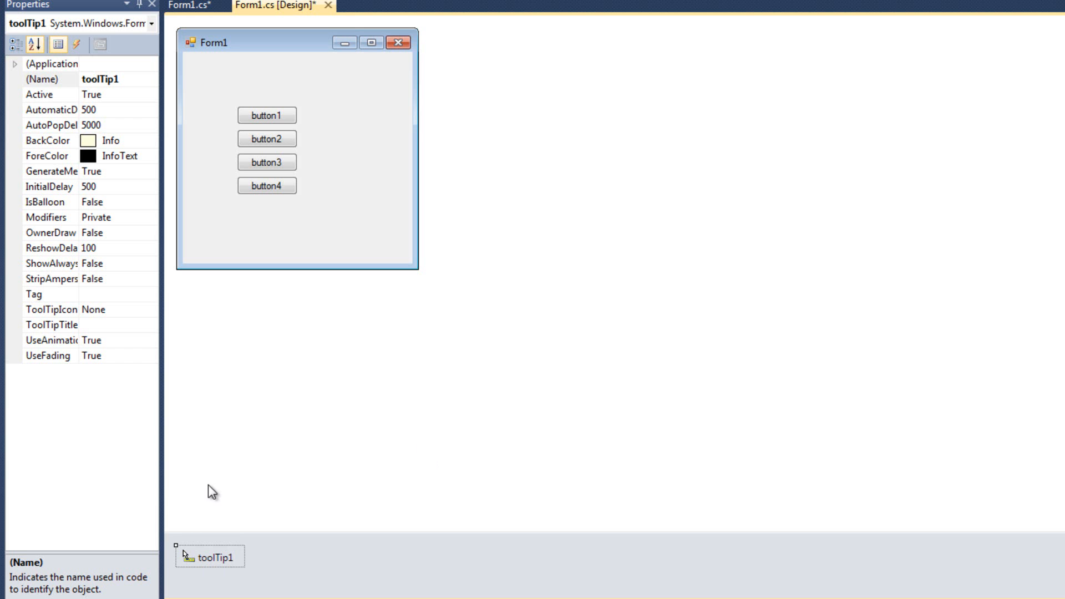
mouse_move(415, 320)
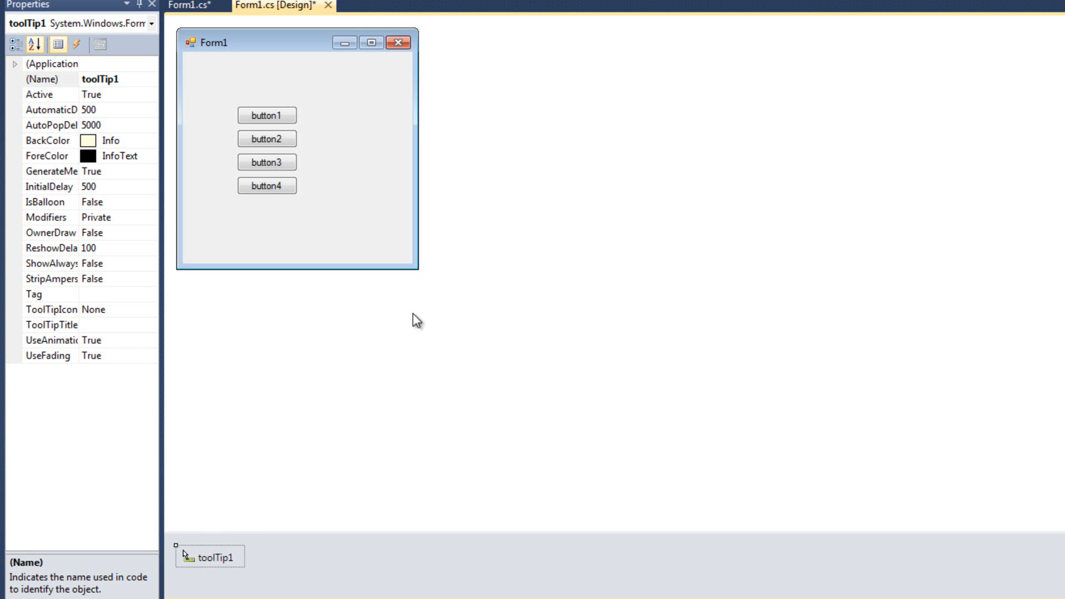
mouse_move(204, 550)
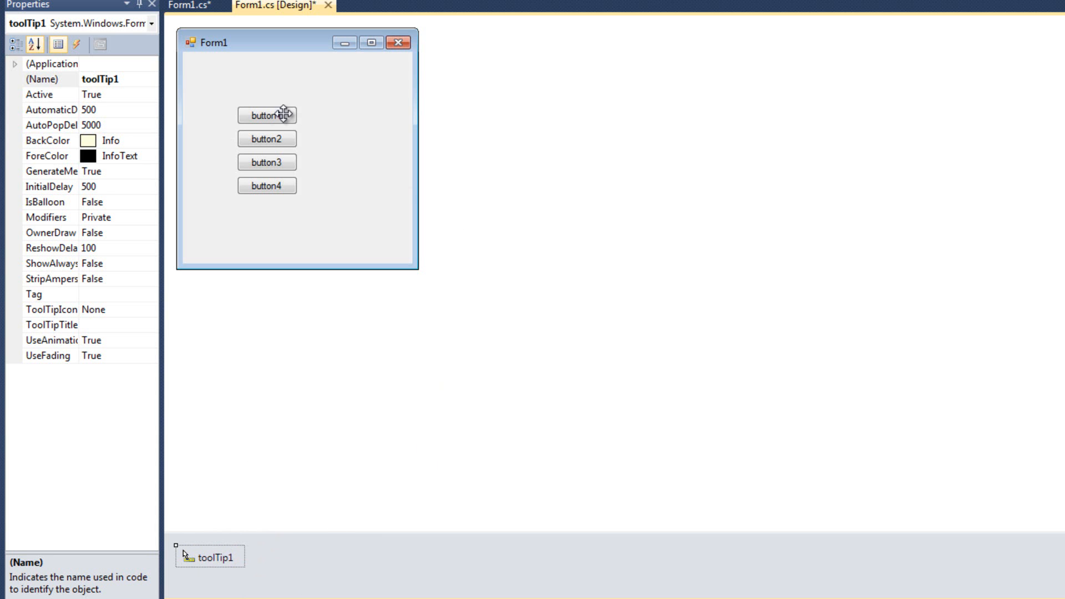
click(267, 115)
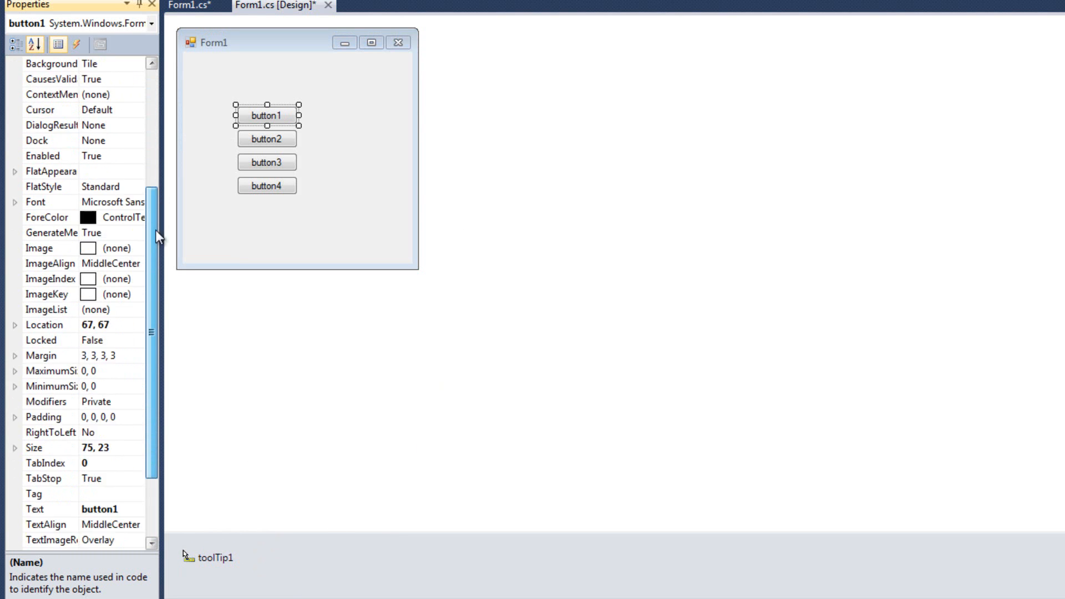
Step: Set button1's tooltip to 'This is button1', then finish button2's tooltip text
scroll(down, 3)
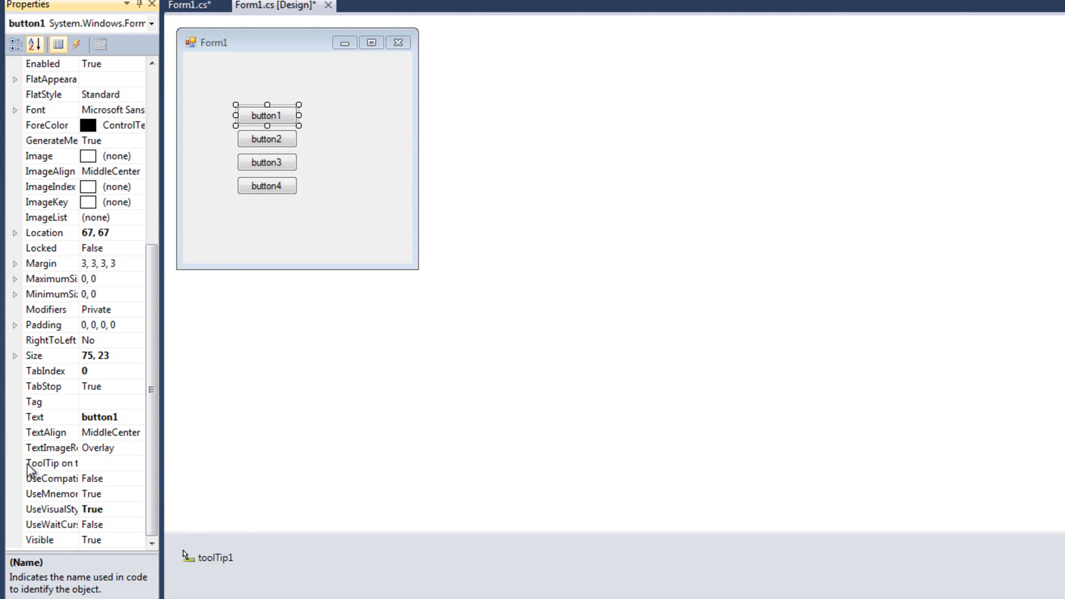
click(51, 463)
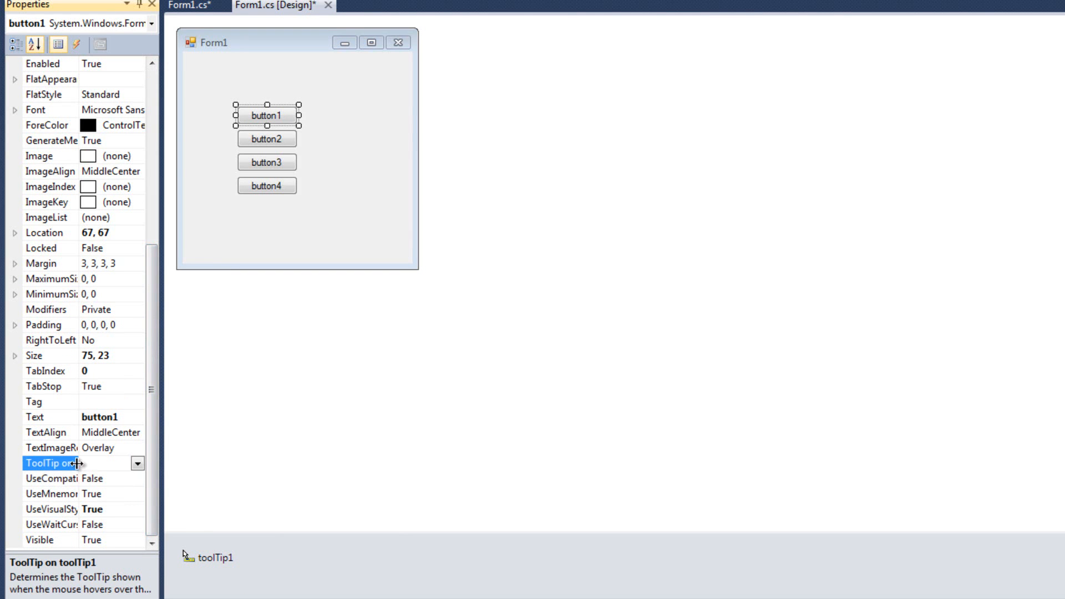
click(102, 463)
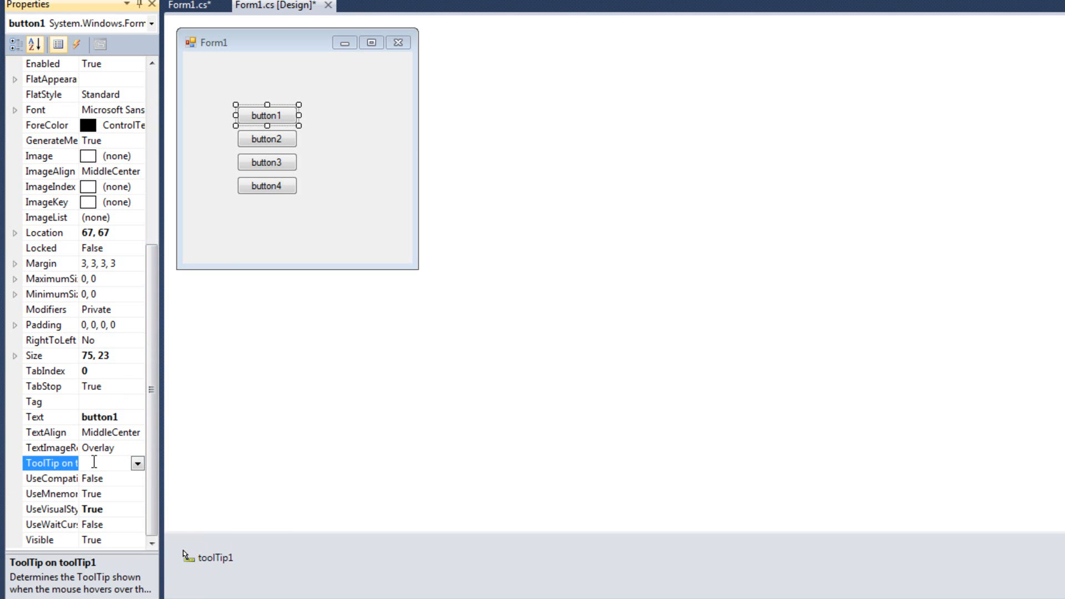
text(is is button)
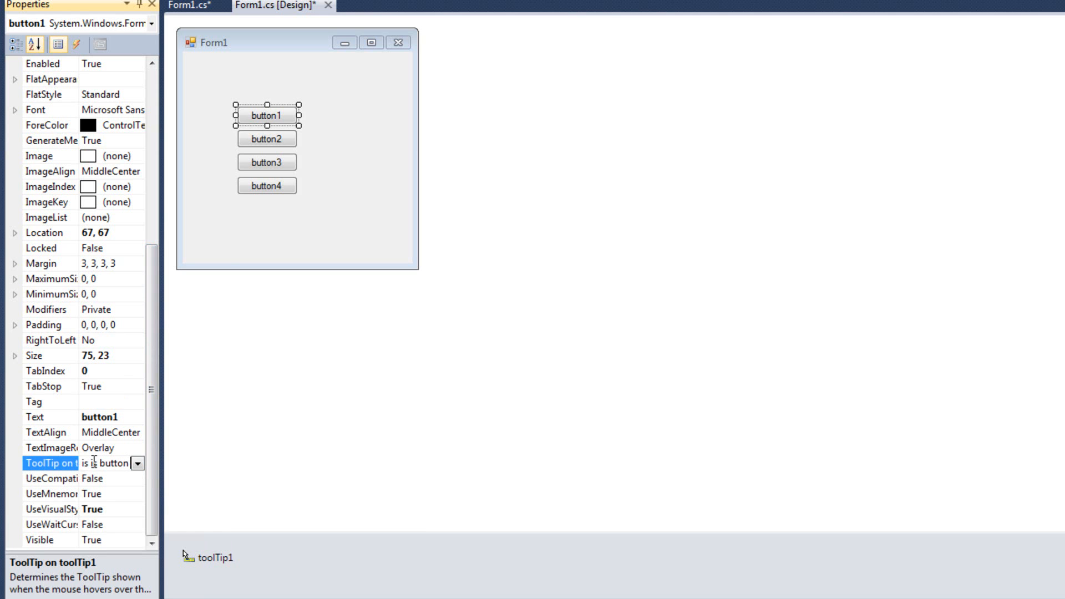
text(This is button1)
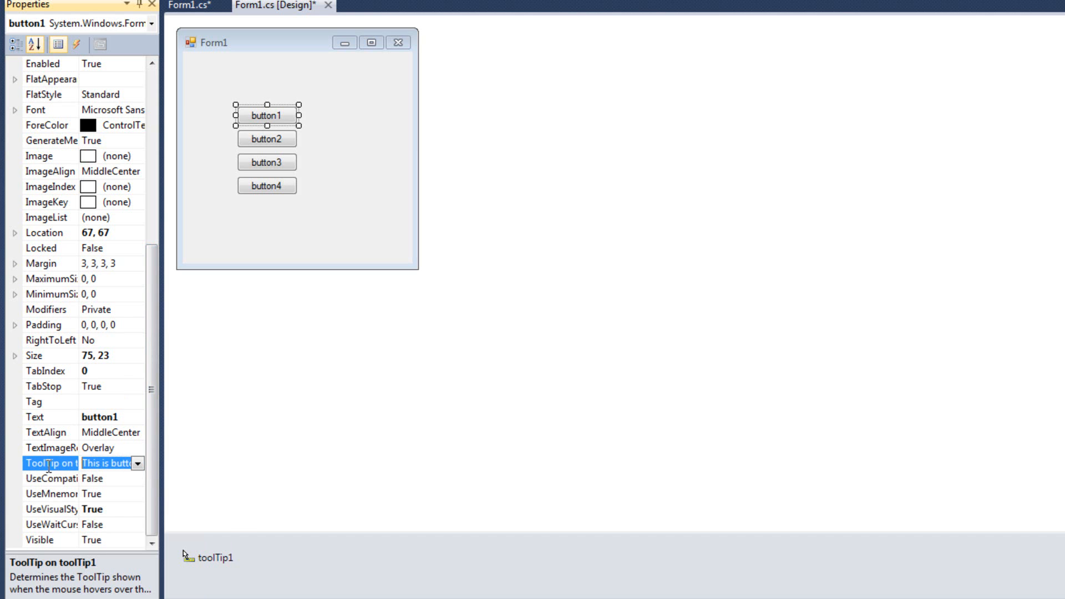
click(266, 139)
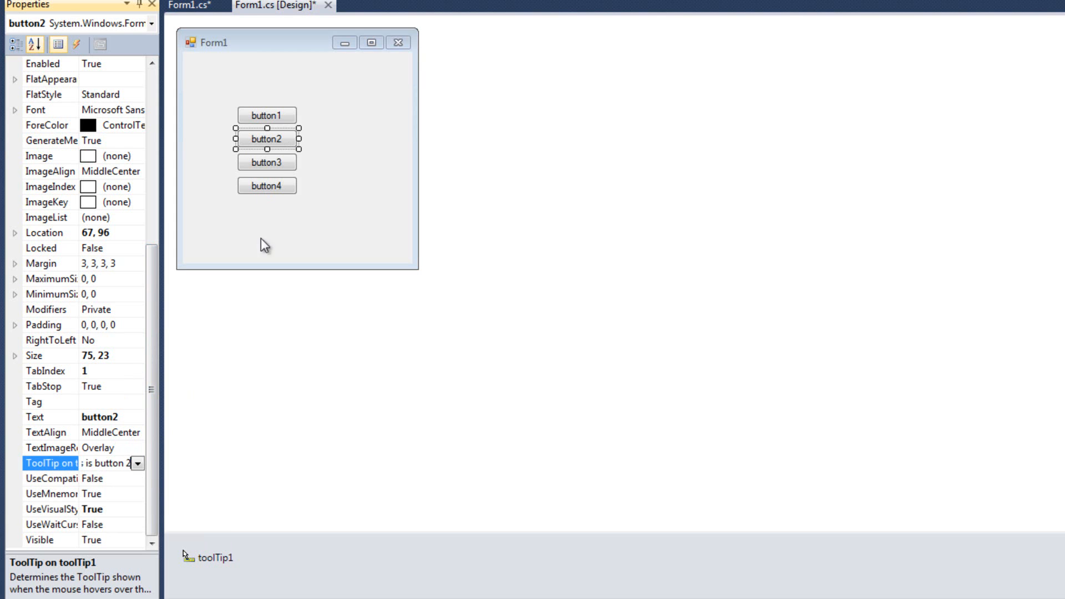
click(266, 163)
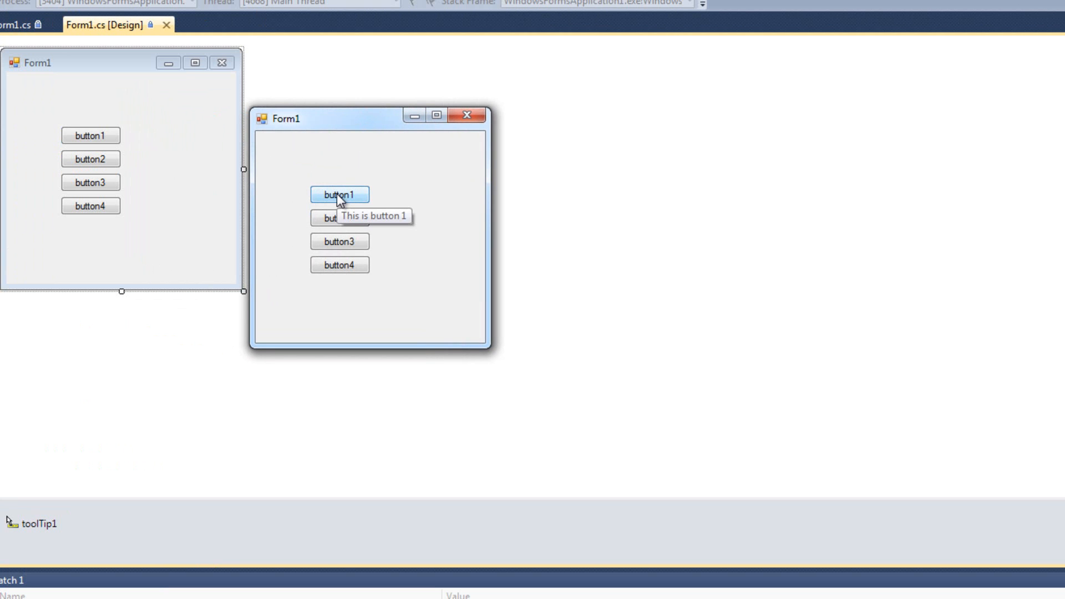
mouse_move(339, 218)
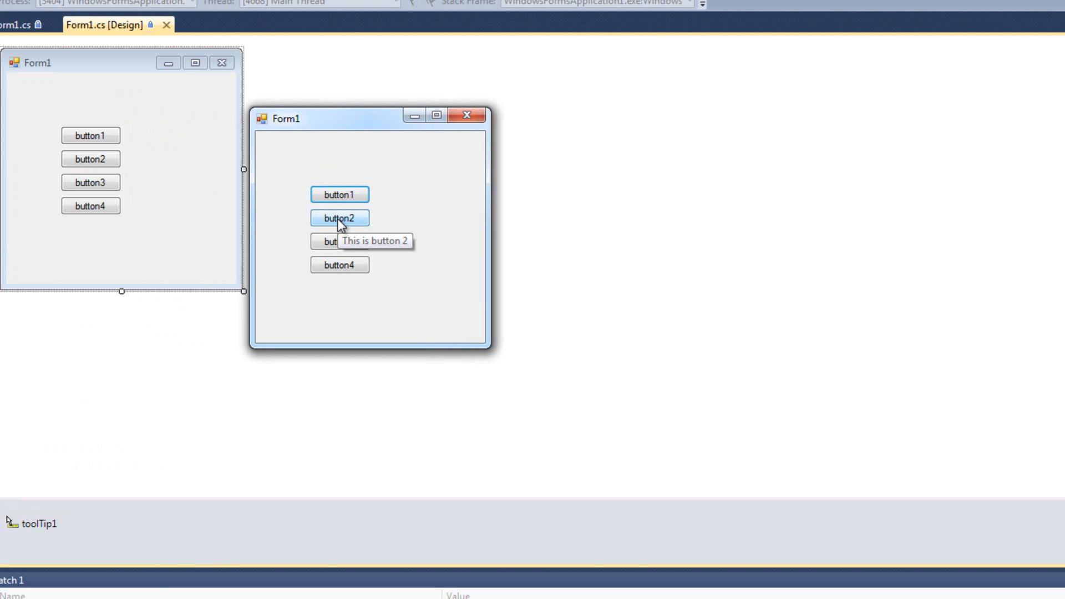
mouse_move(340, 242)
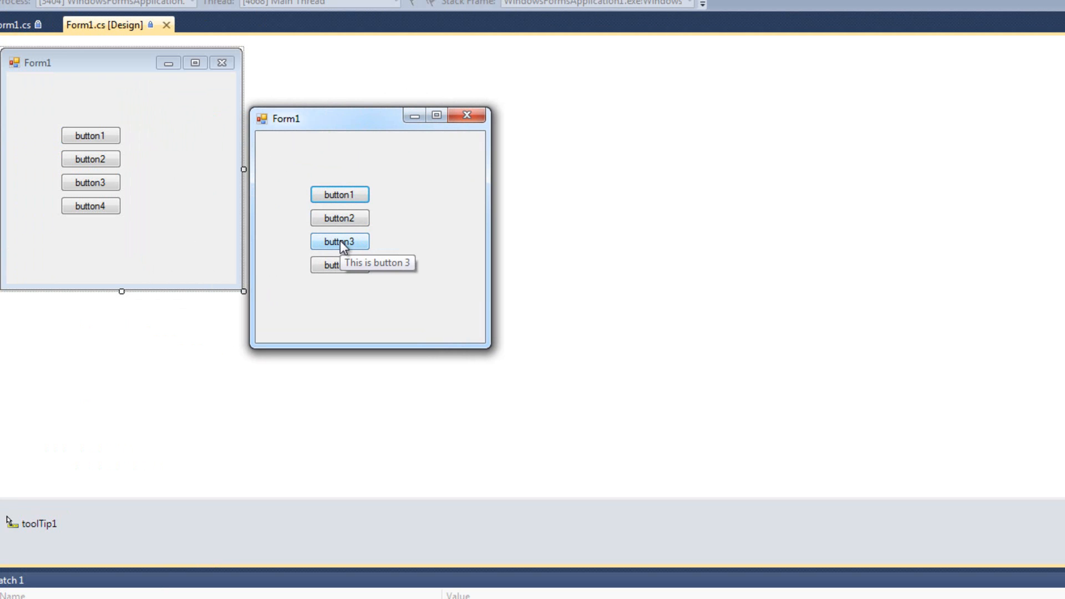
mouse_move(339, 265)
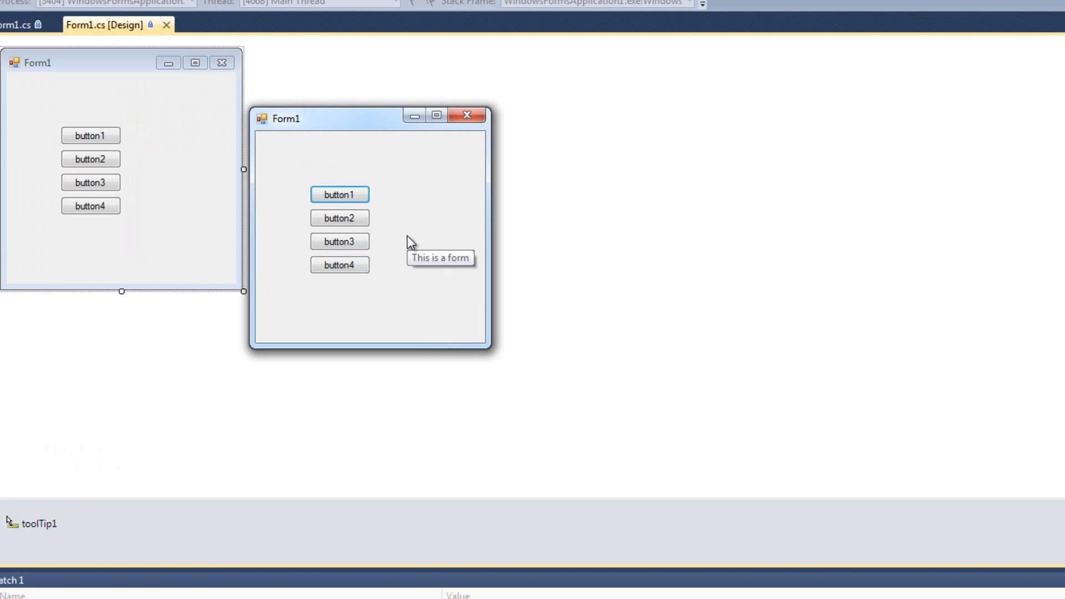
mouse_move(422, 185)
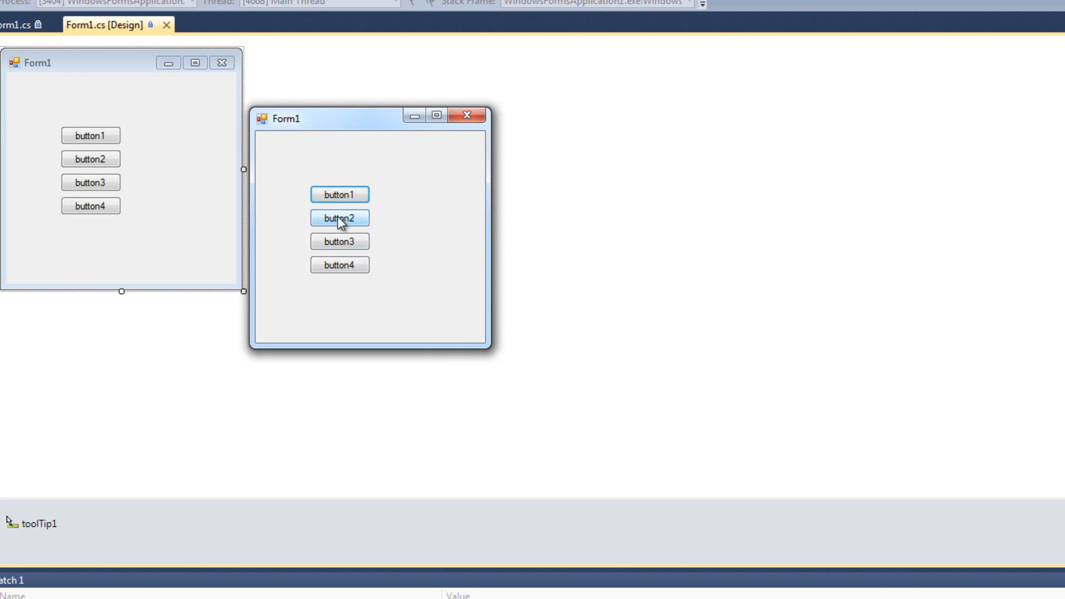
mouse_move(339, 195)
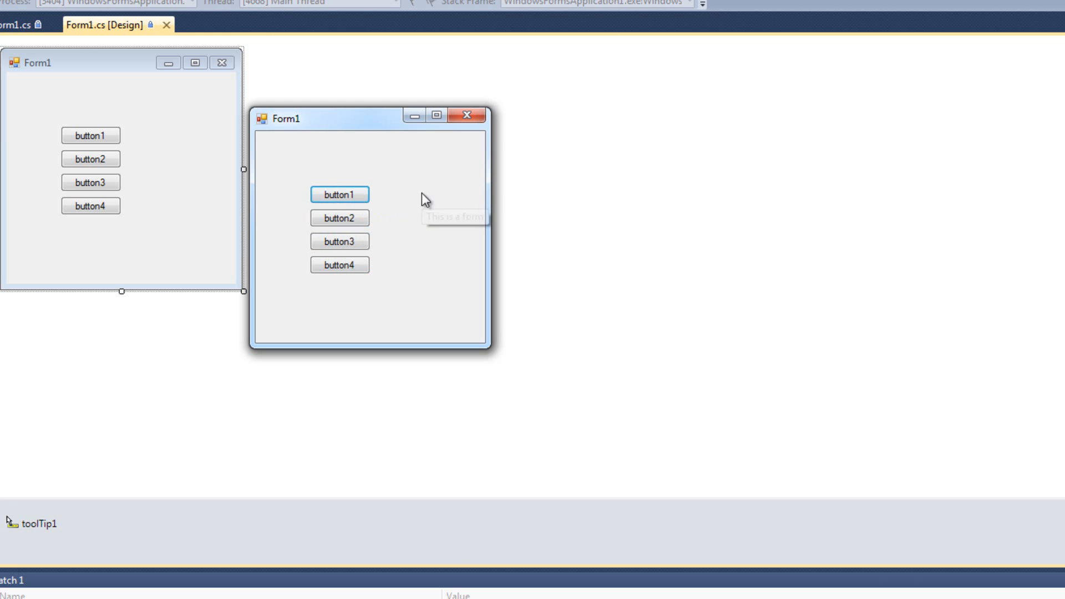
mouse_move(340, 205)
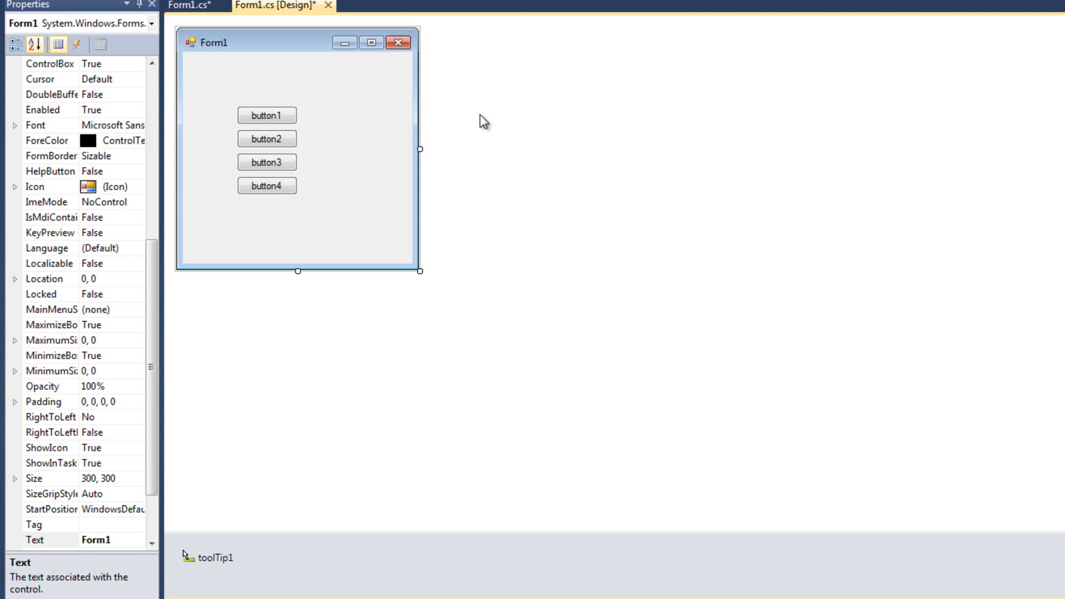
mouse_move(119, 202)
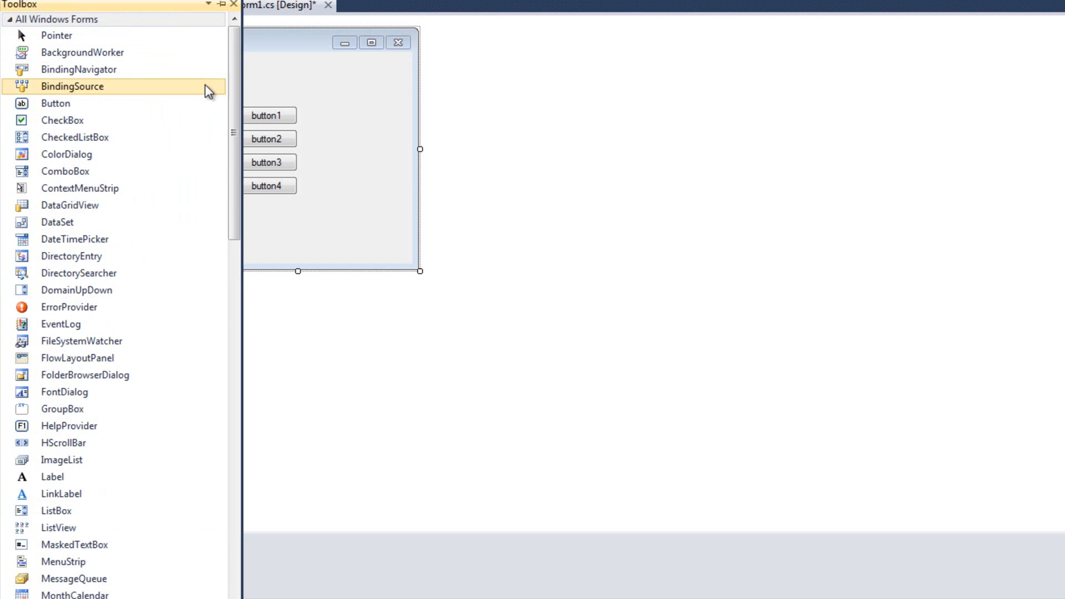
Step: Add a text box beside button3 with tooltip 'Enter name here' and save
scroll(down, 3)
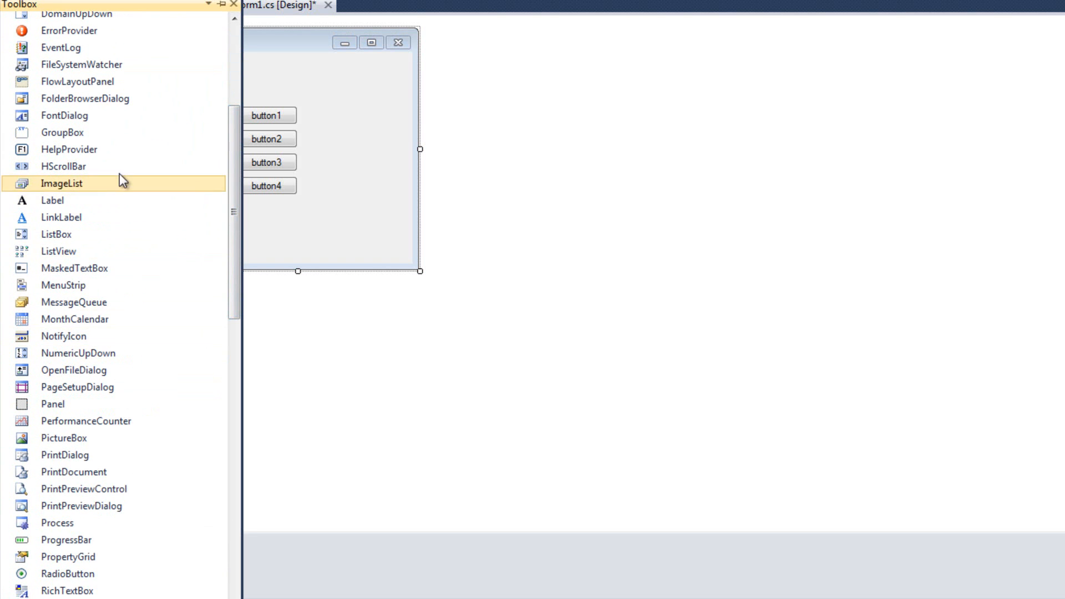
scroll(down, 3)
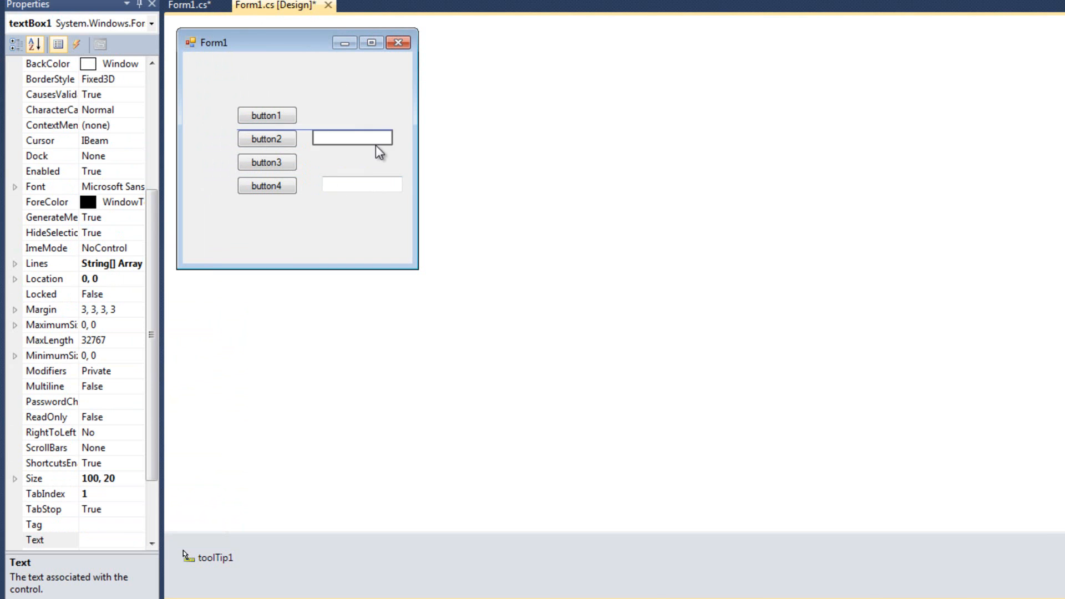
drag(352, 137, 361, 184)
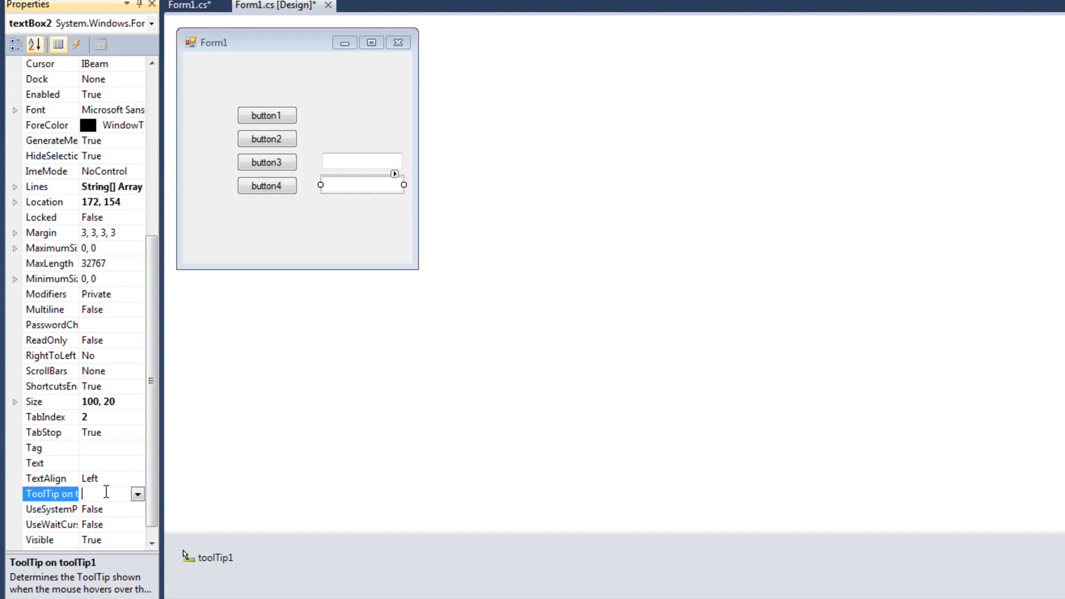
text(Enter)
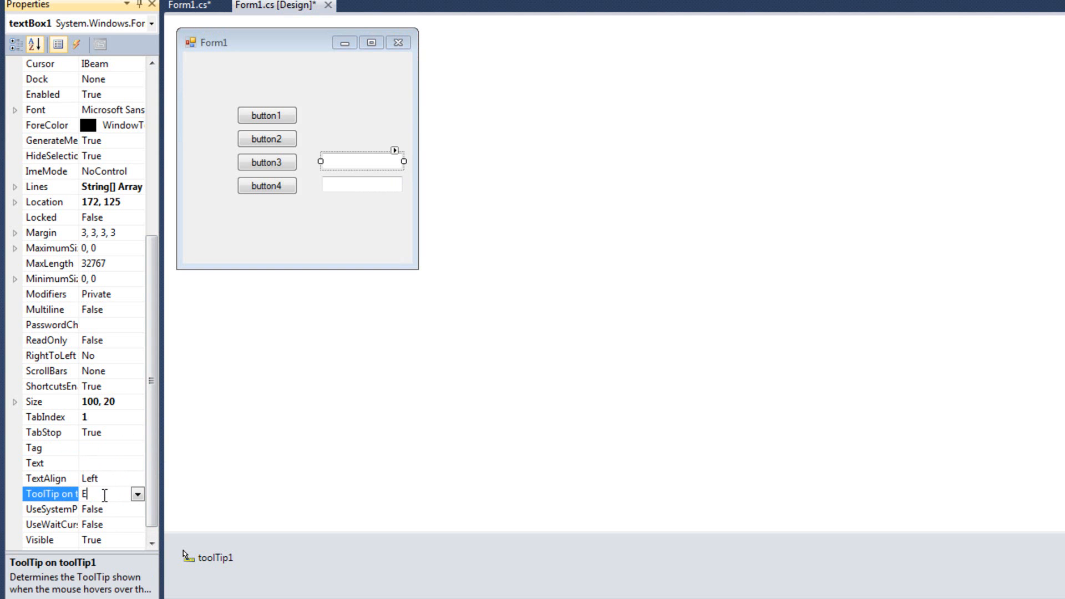
text(nter)
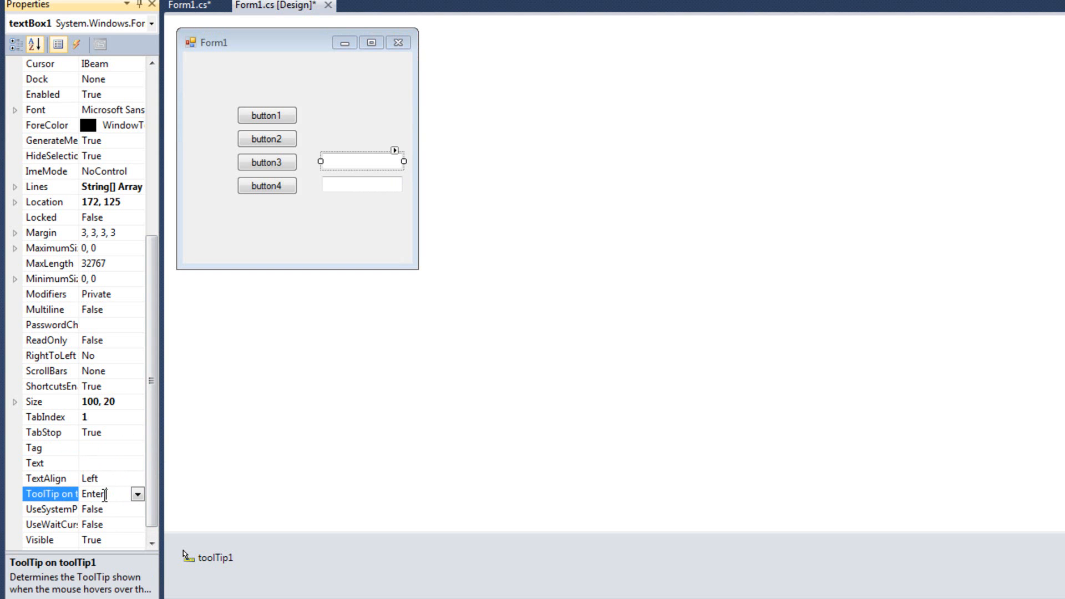
text(name here)
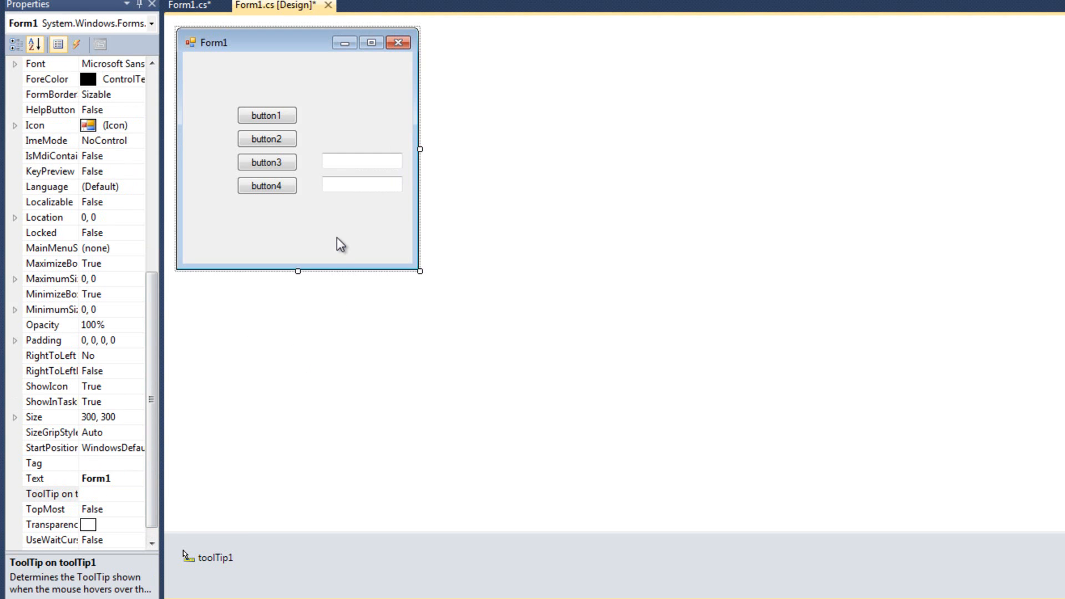
key(ctrl+s)
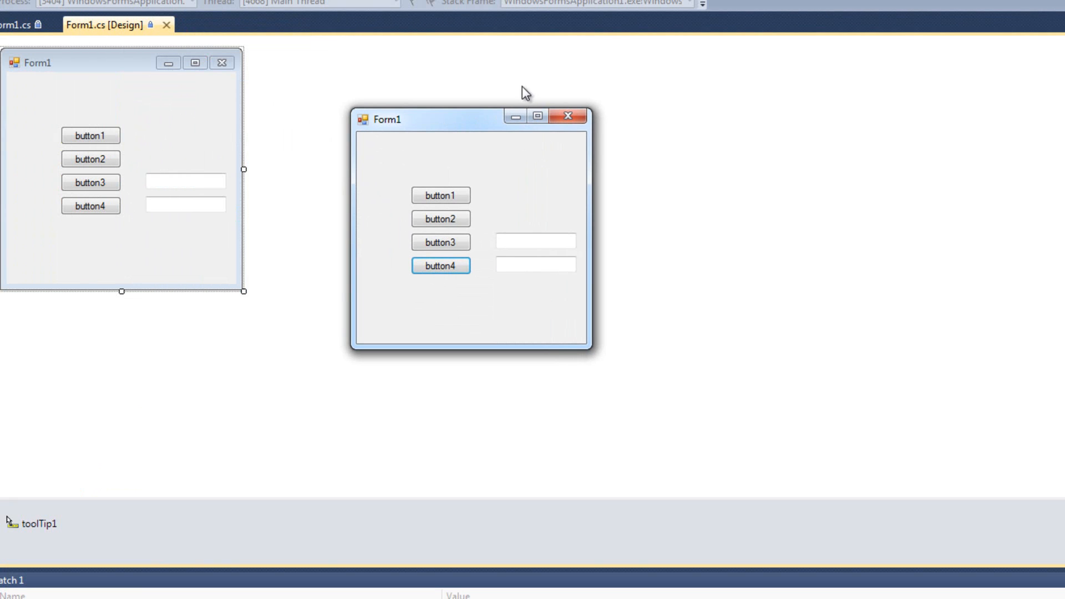
mouse_move(440, 242)
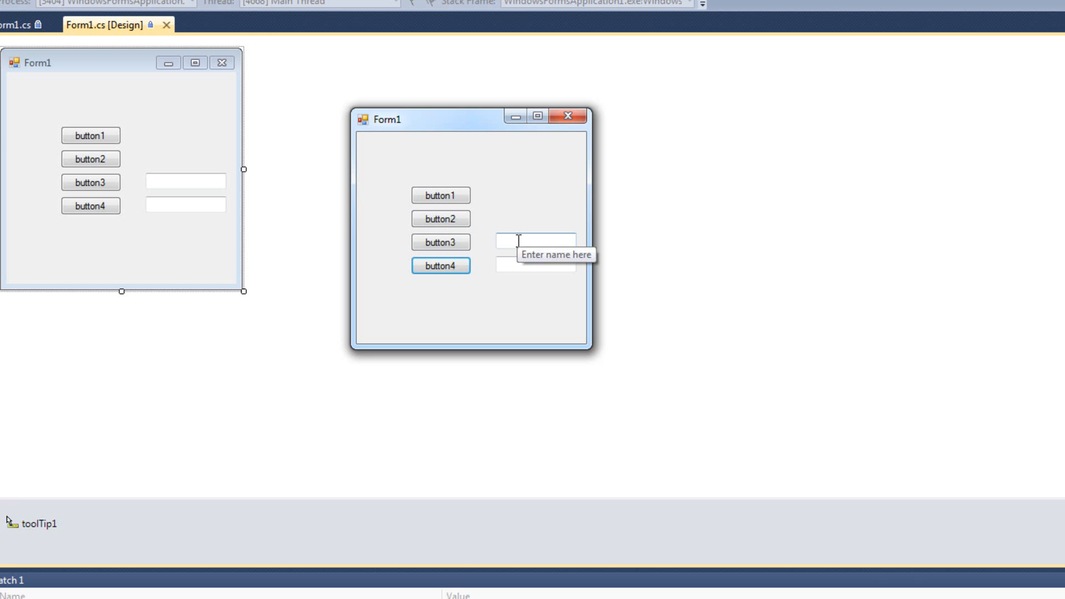
mouse_move(535, 264)
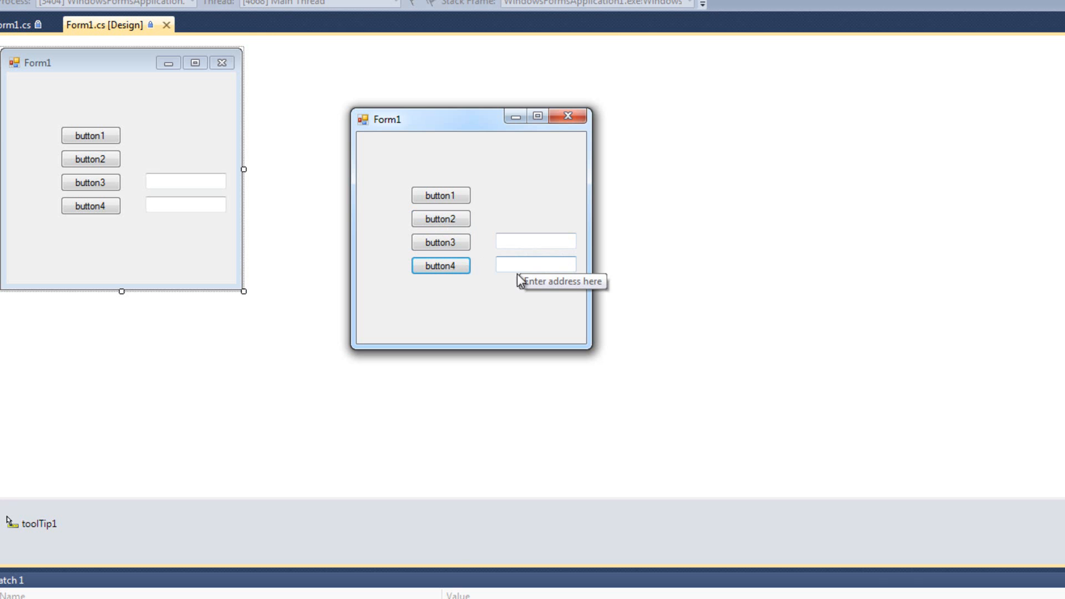
mouse_move(494, 242)
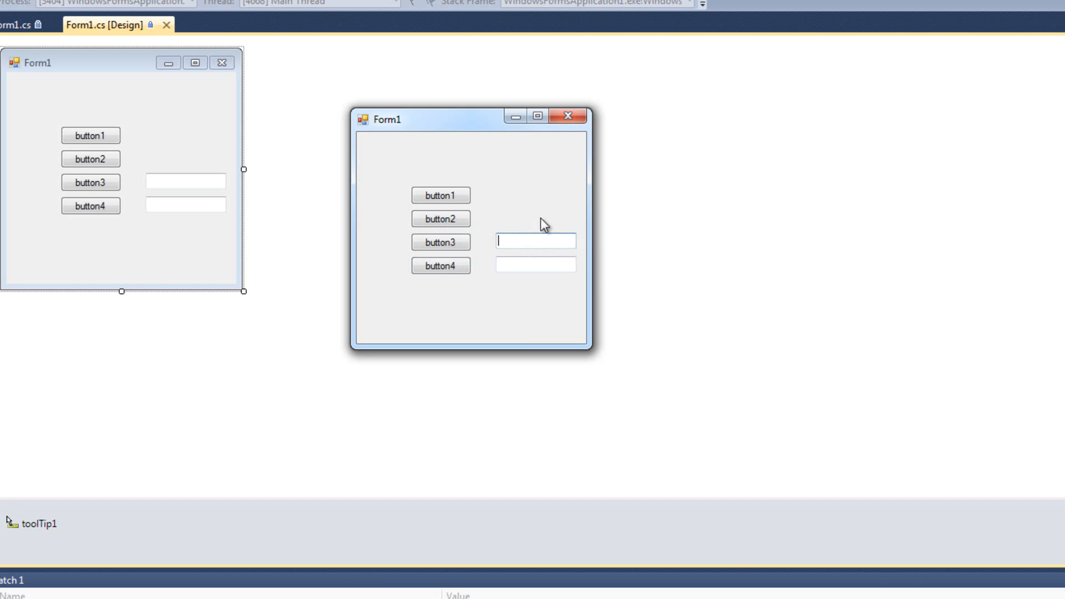
mouse_move(535, 242)
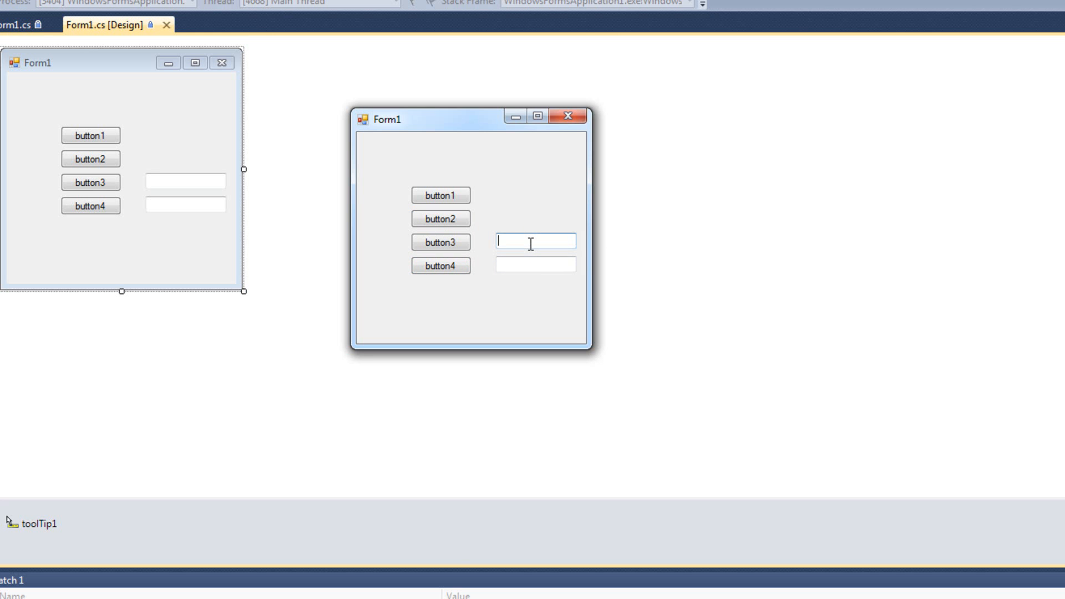
mouse_move(536, 260)
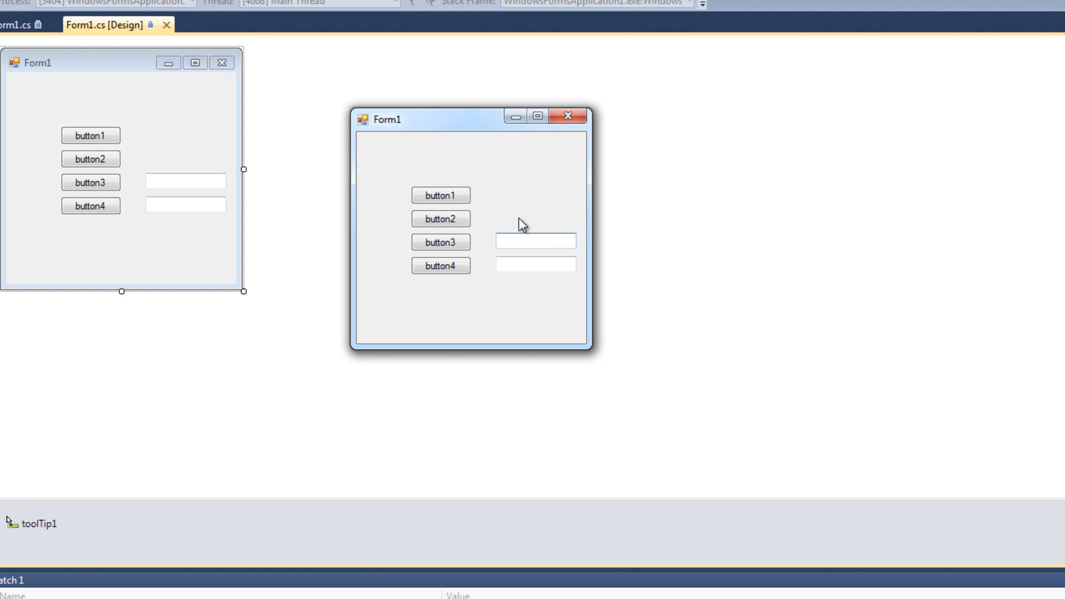
Step: Click button1 on the running form while checking the text box tooltips
click(440, 195)
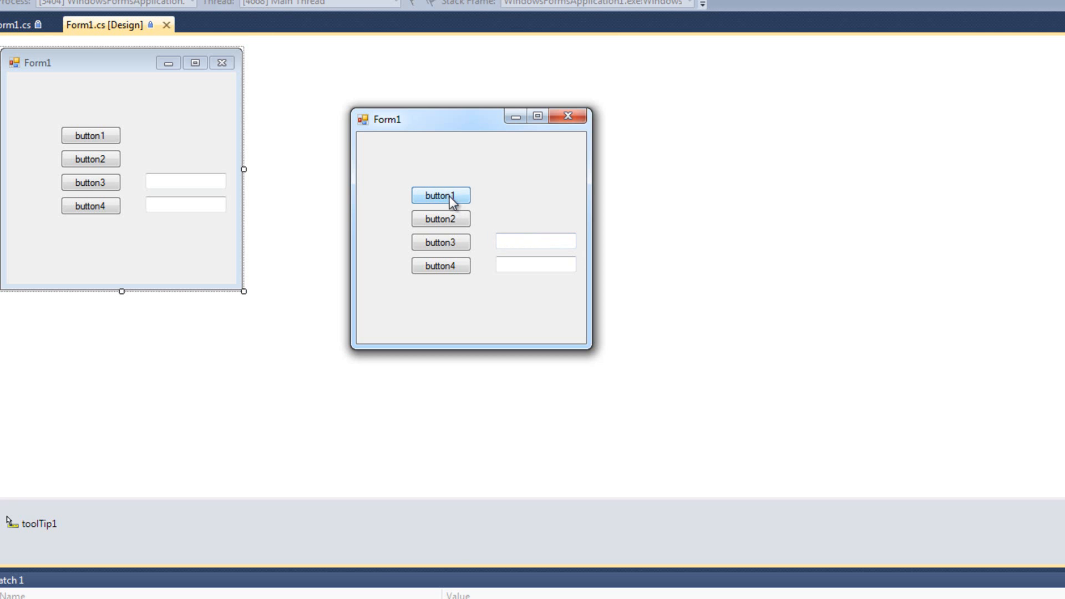
mouse_move(517, 240)
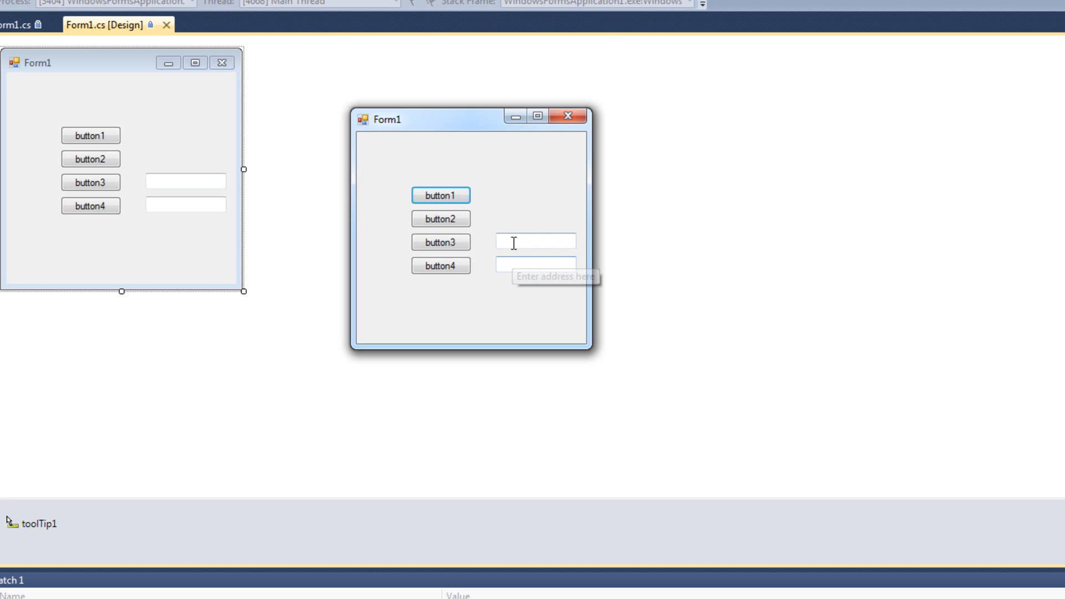
mouse_move(534, 242)
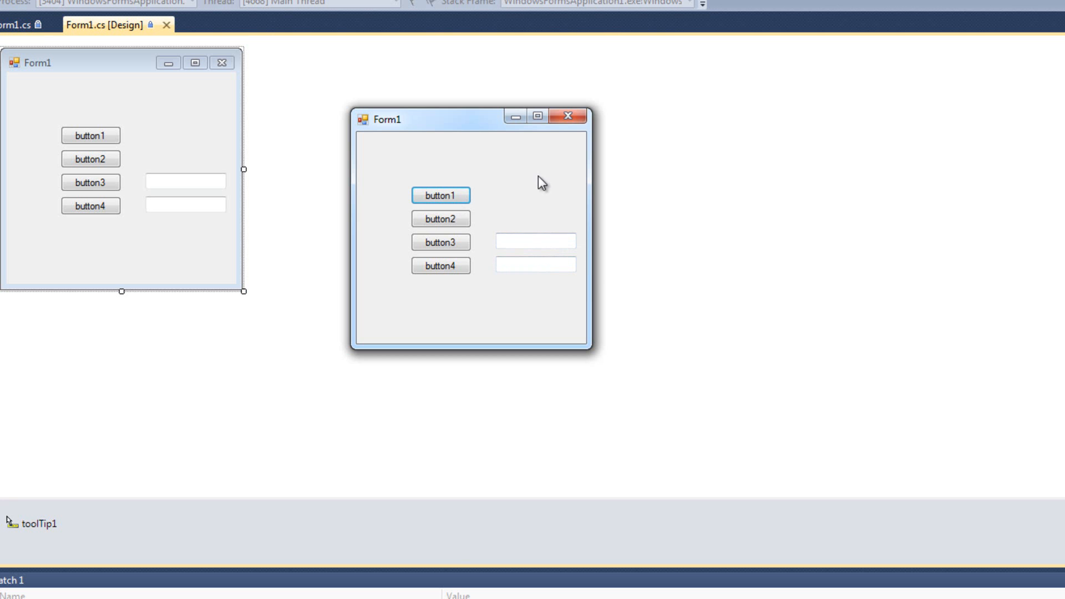
mouse_move(529, 188)
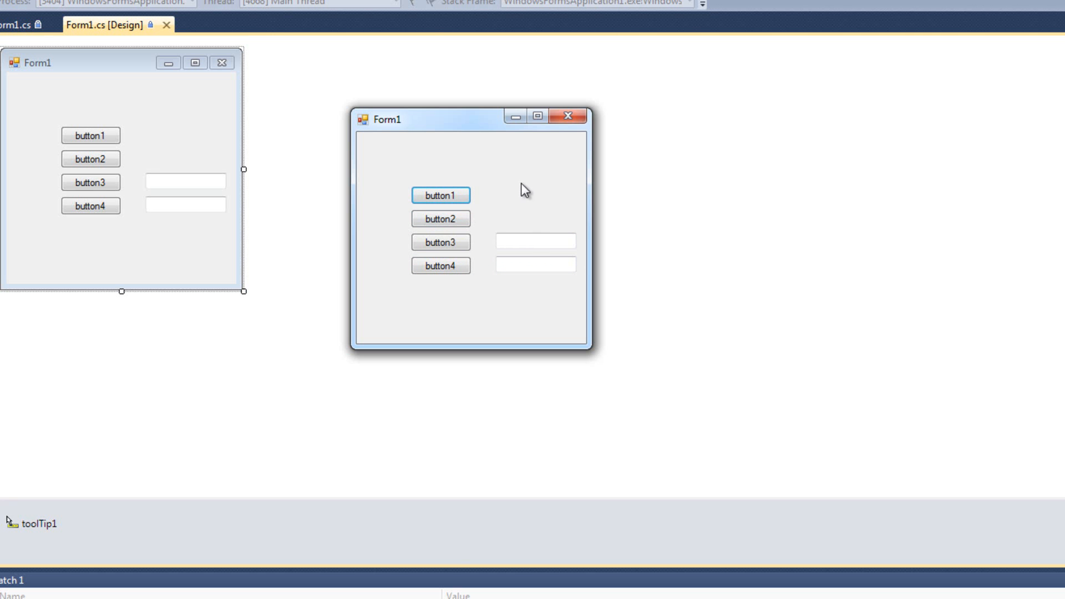
mouse_move(521, 258)
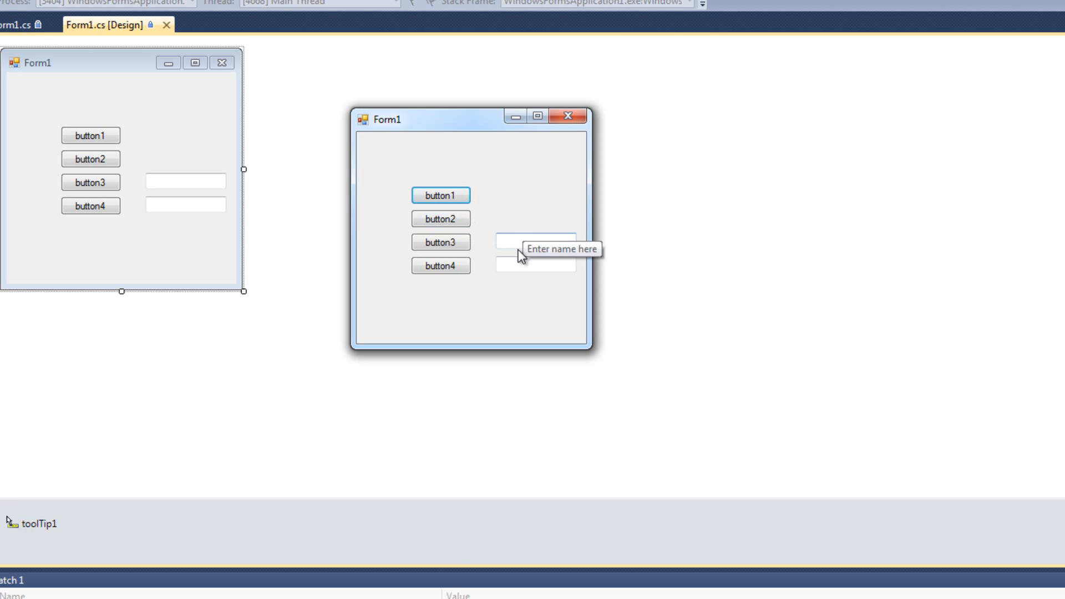